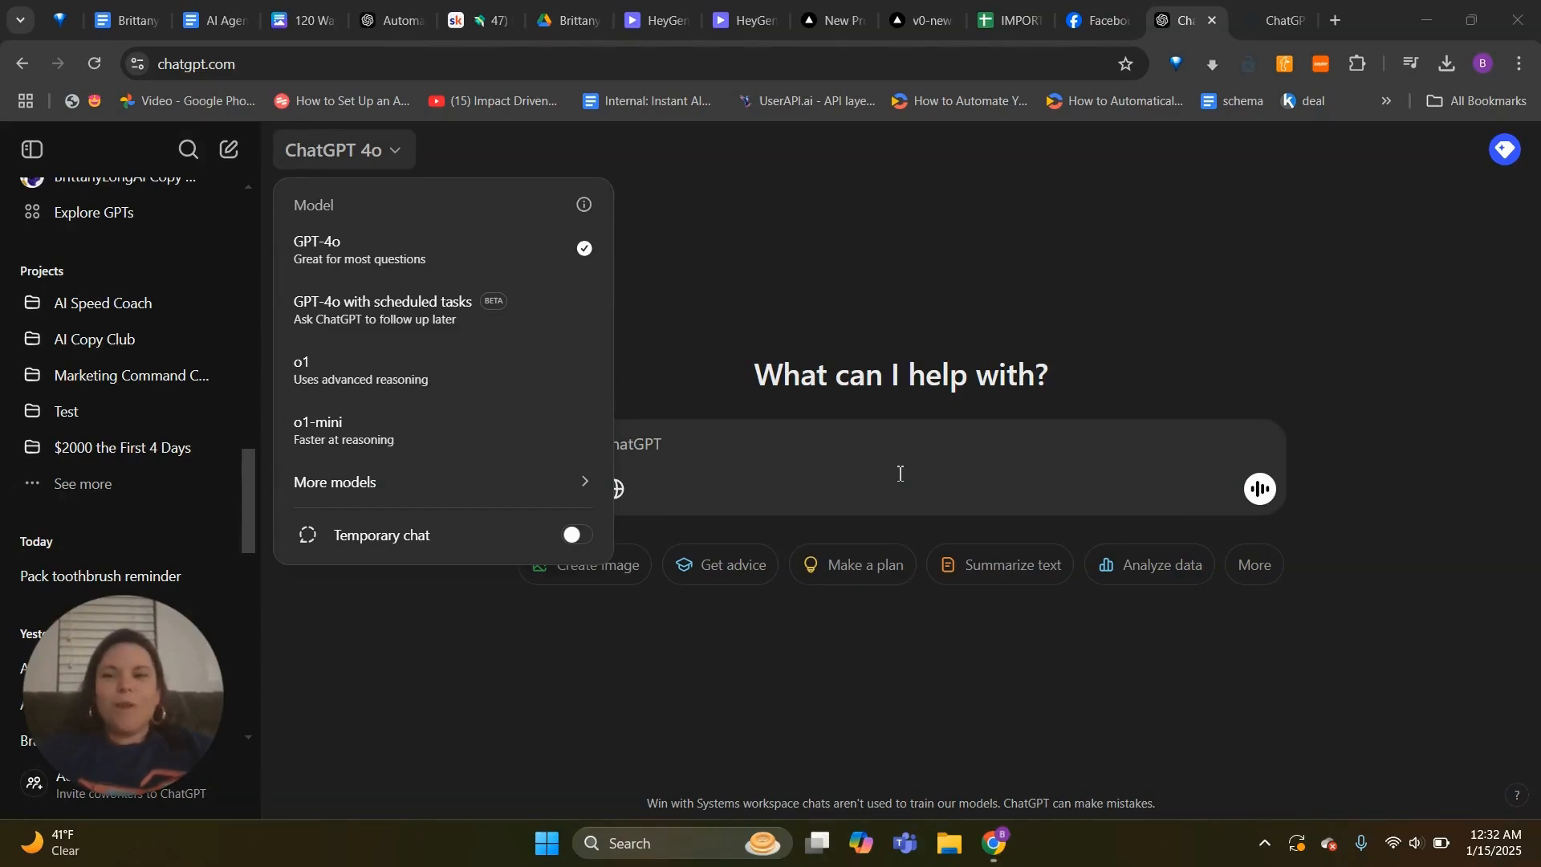
# Switch the new chat to the GPT-4o with scheduled tasks model
pyautogui.click(1059, 243)
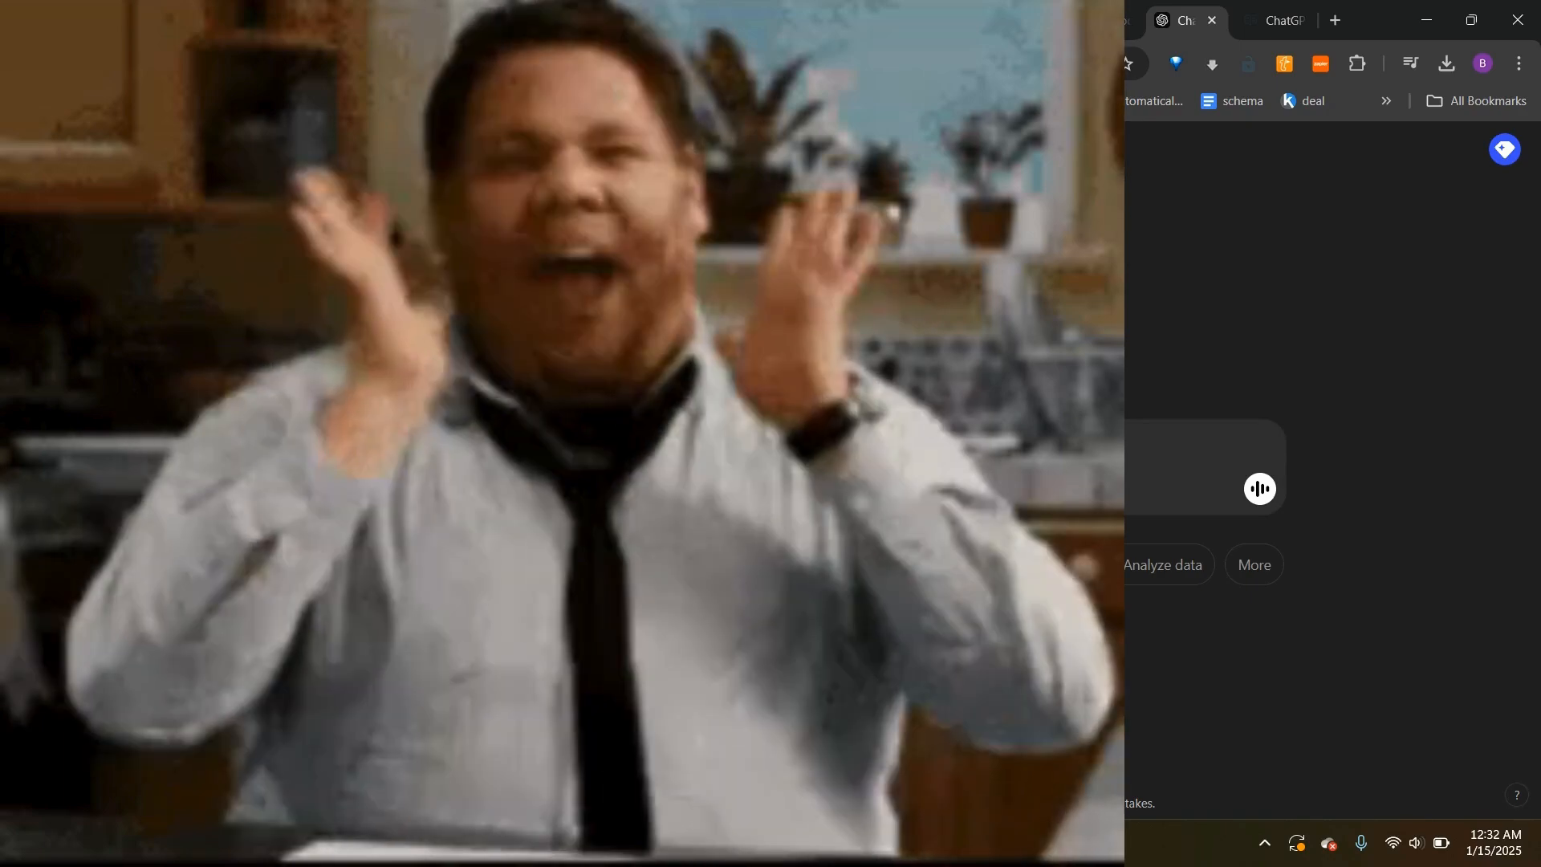
pyautogui.click(343, 149)
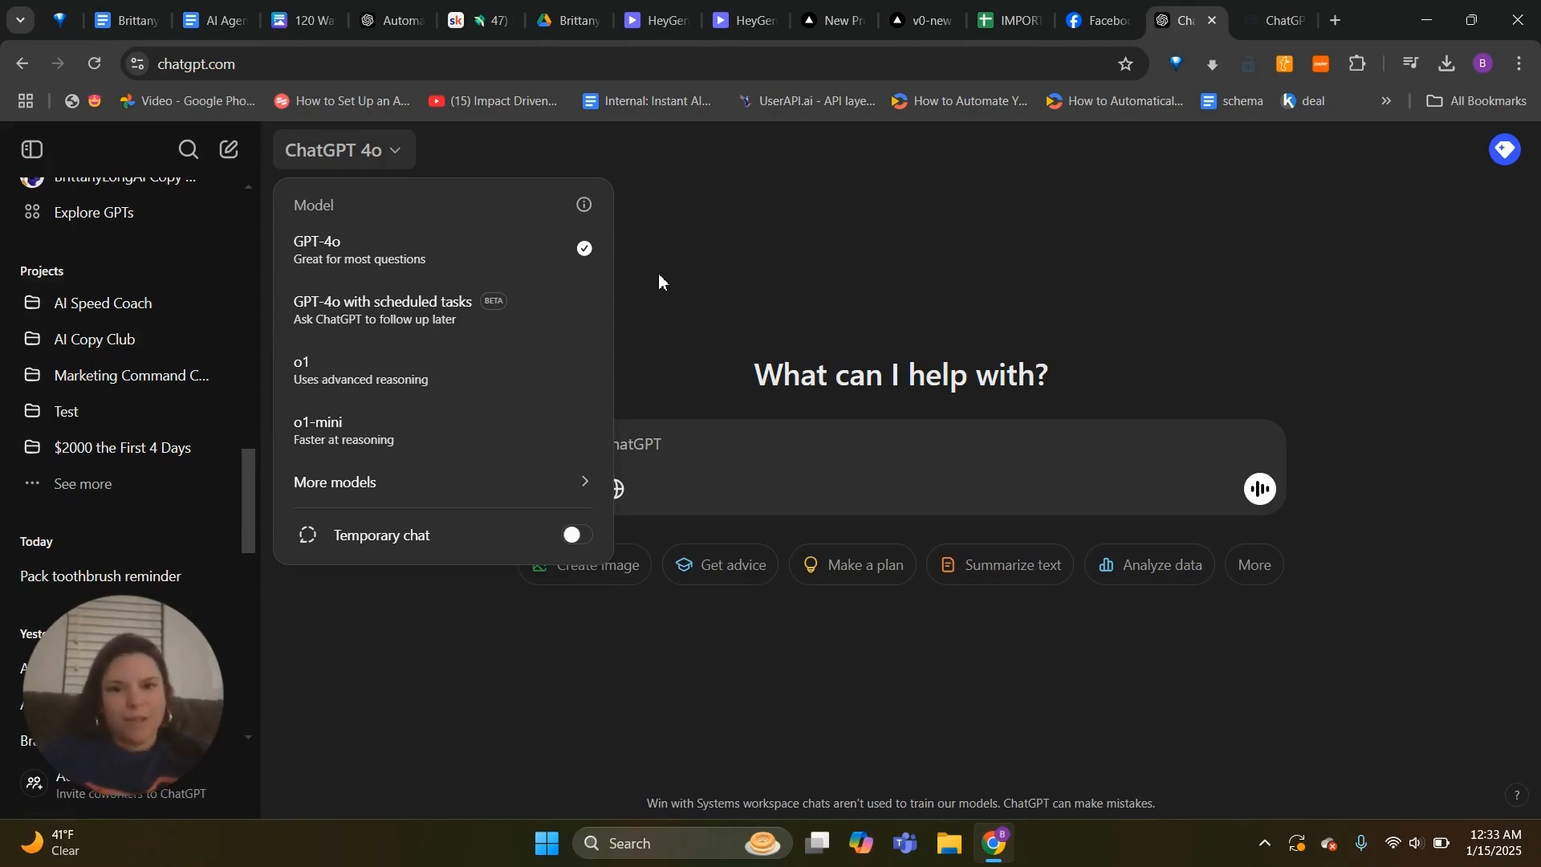
pyautogui.click(660, 275)
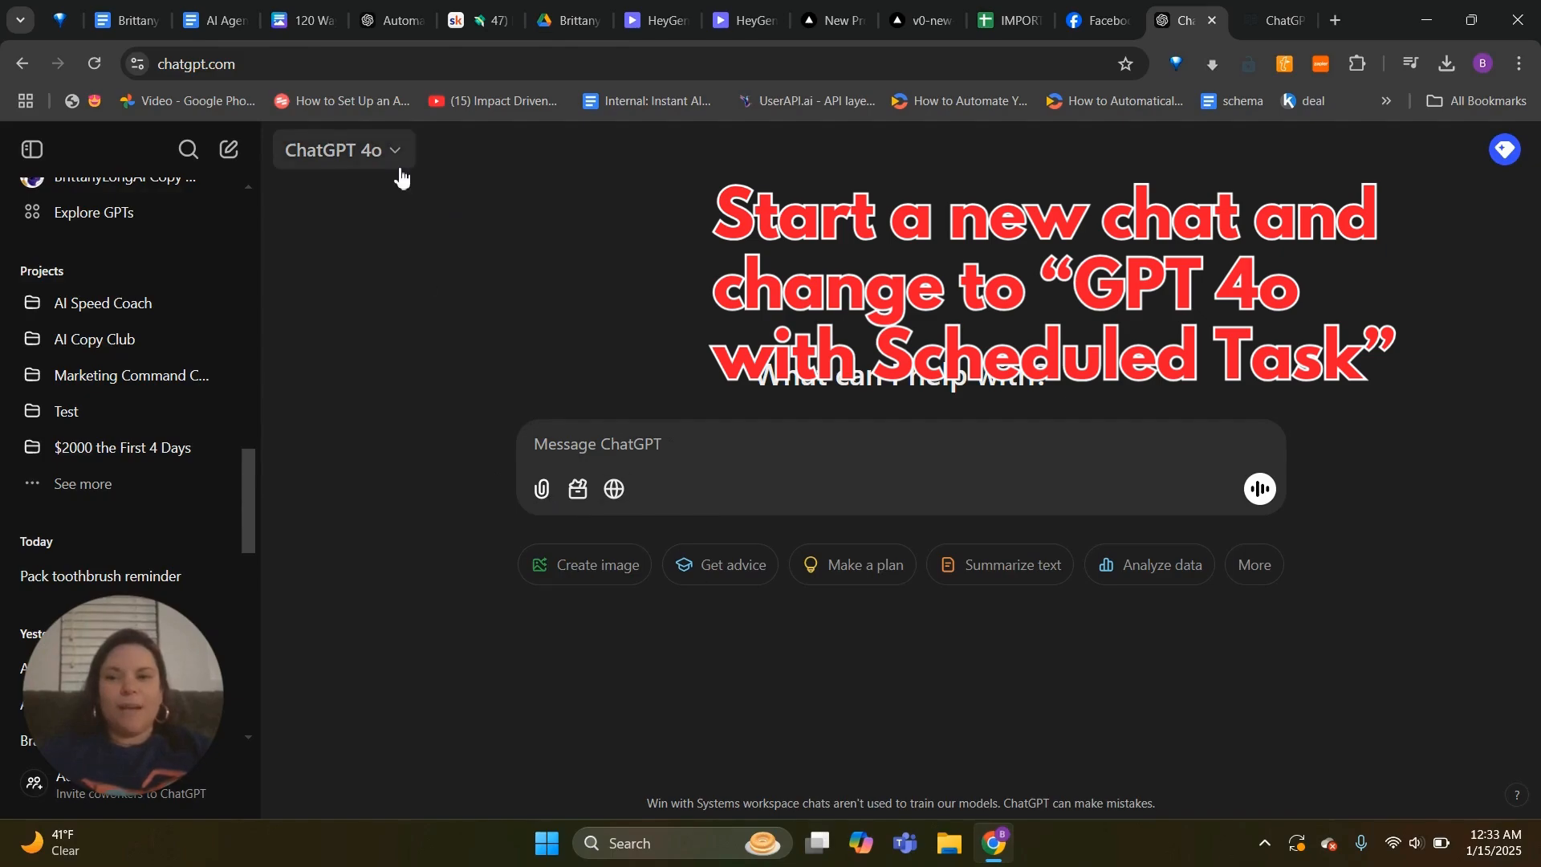
pyautogui.click(344, 151)
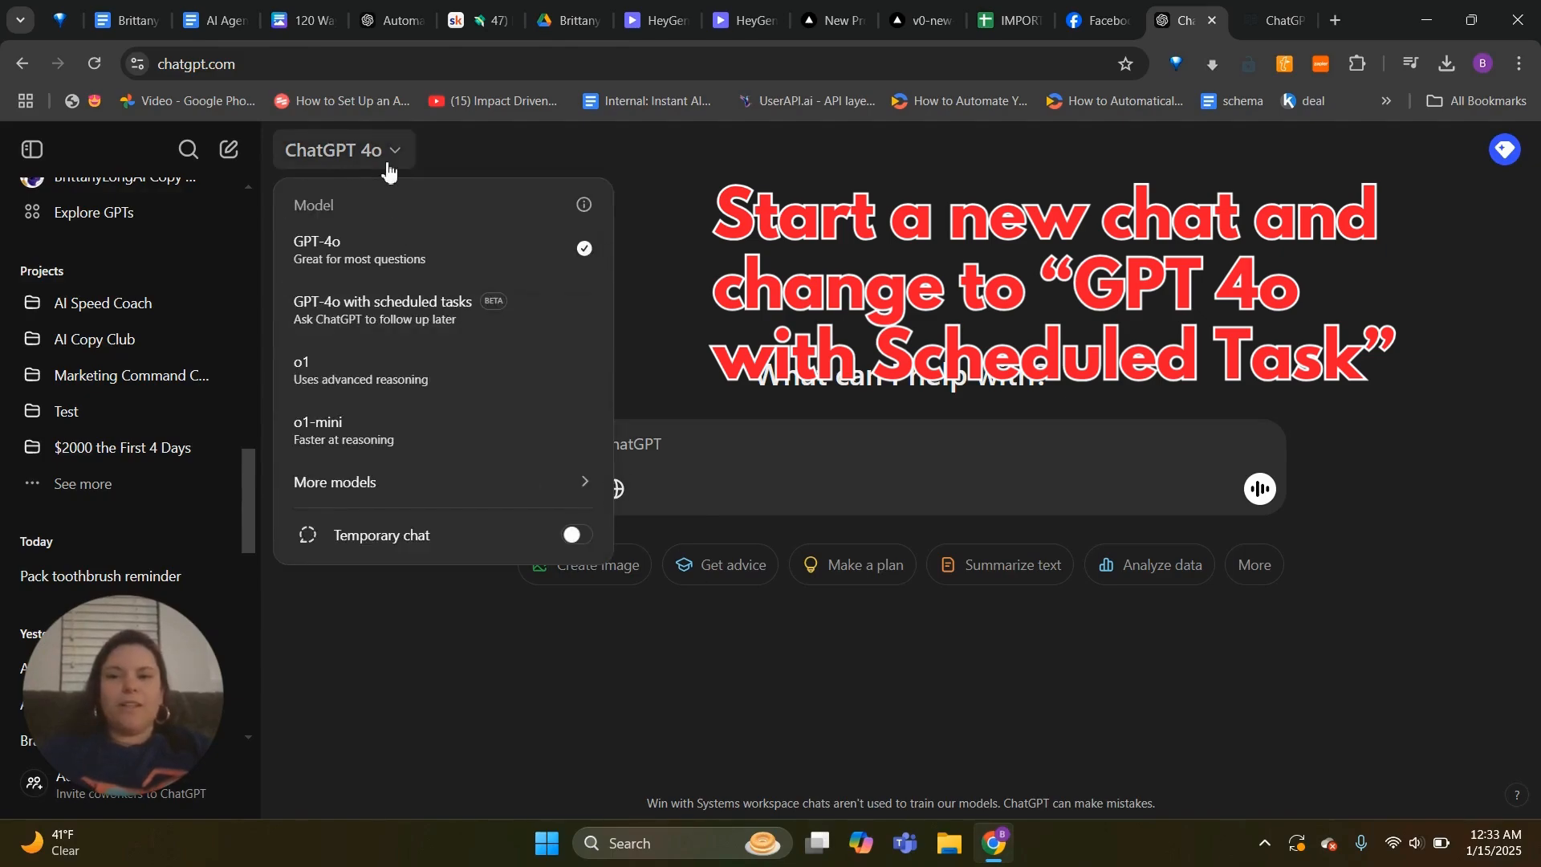
pyautogui.moveTo(398, 308)
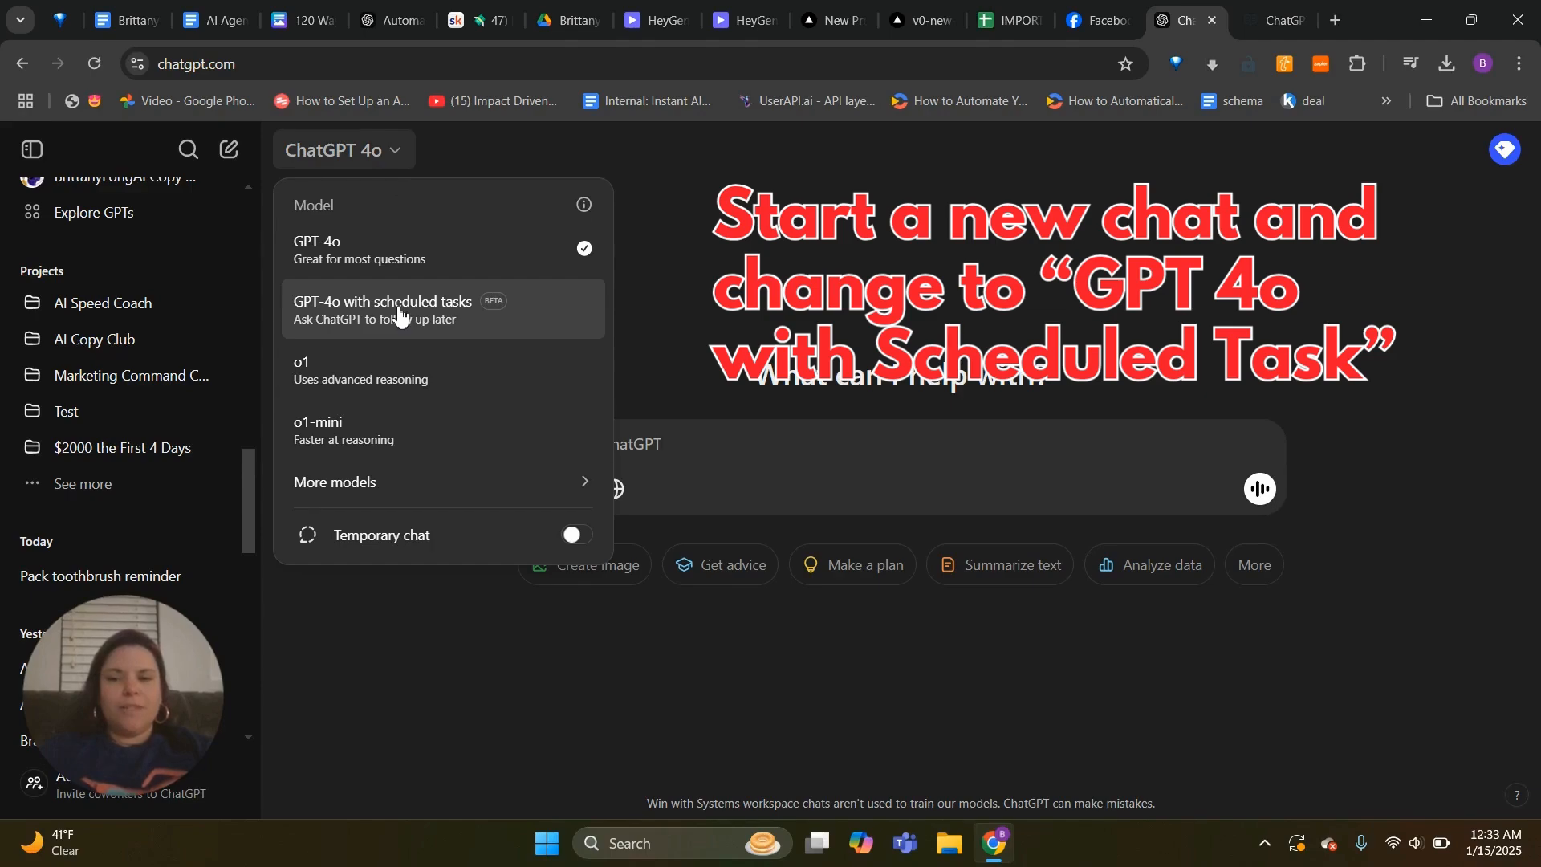
pyautogui.click(398, 310)
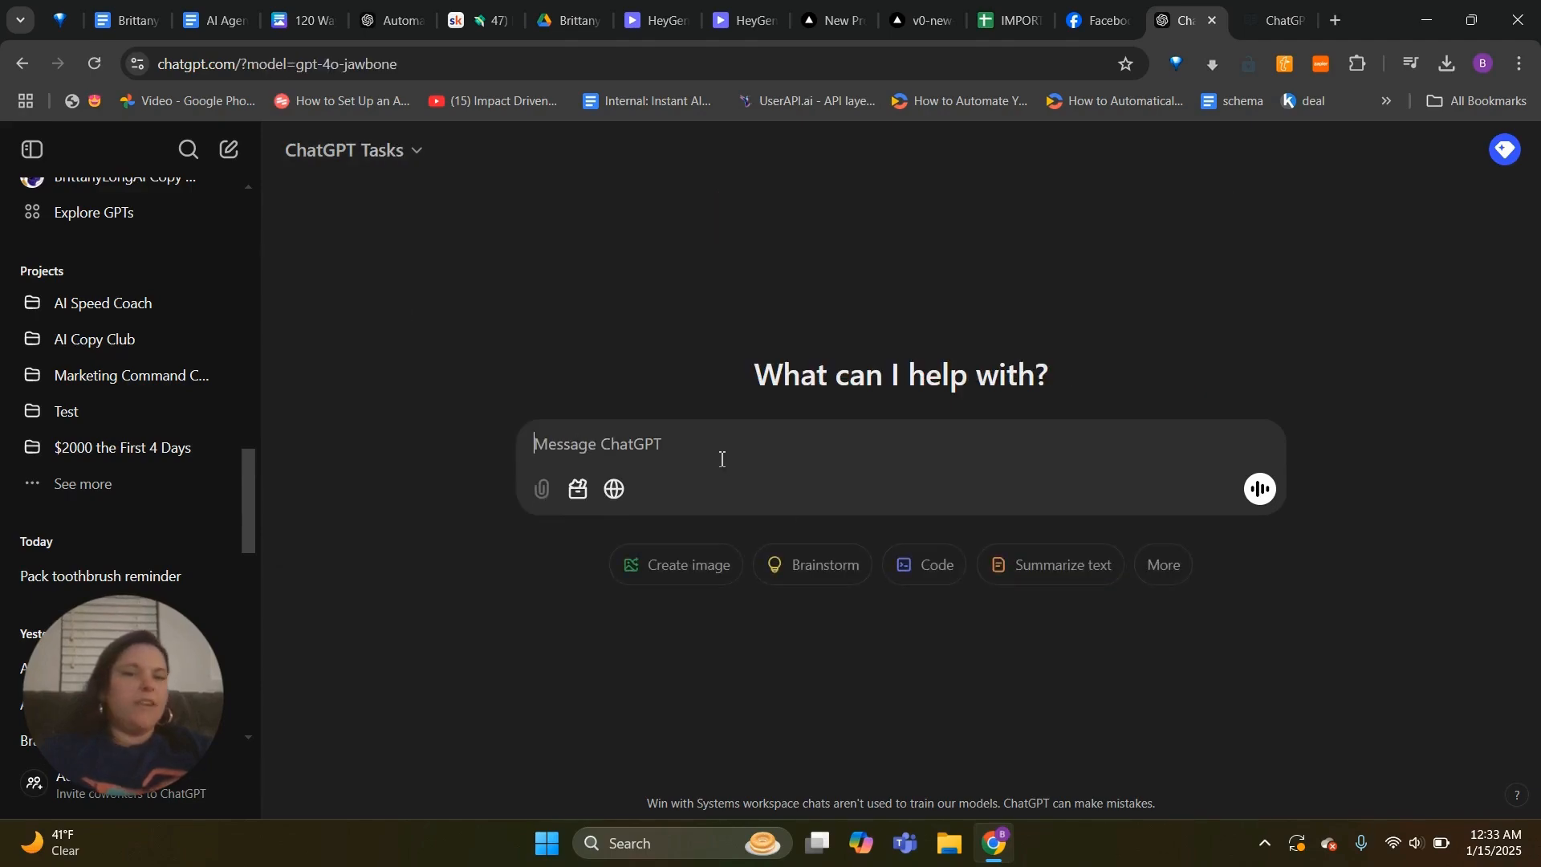
# Write the request 'Remind me to pack my toothbrush at 12:34 am ET on' in the message box
pyautogui.write('Pack my')
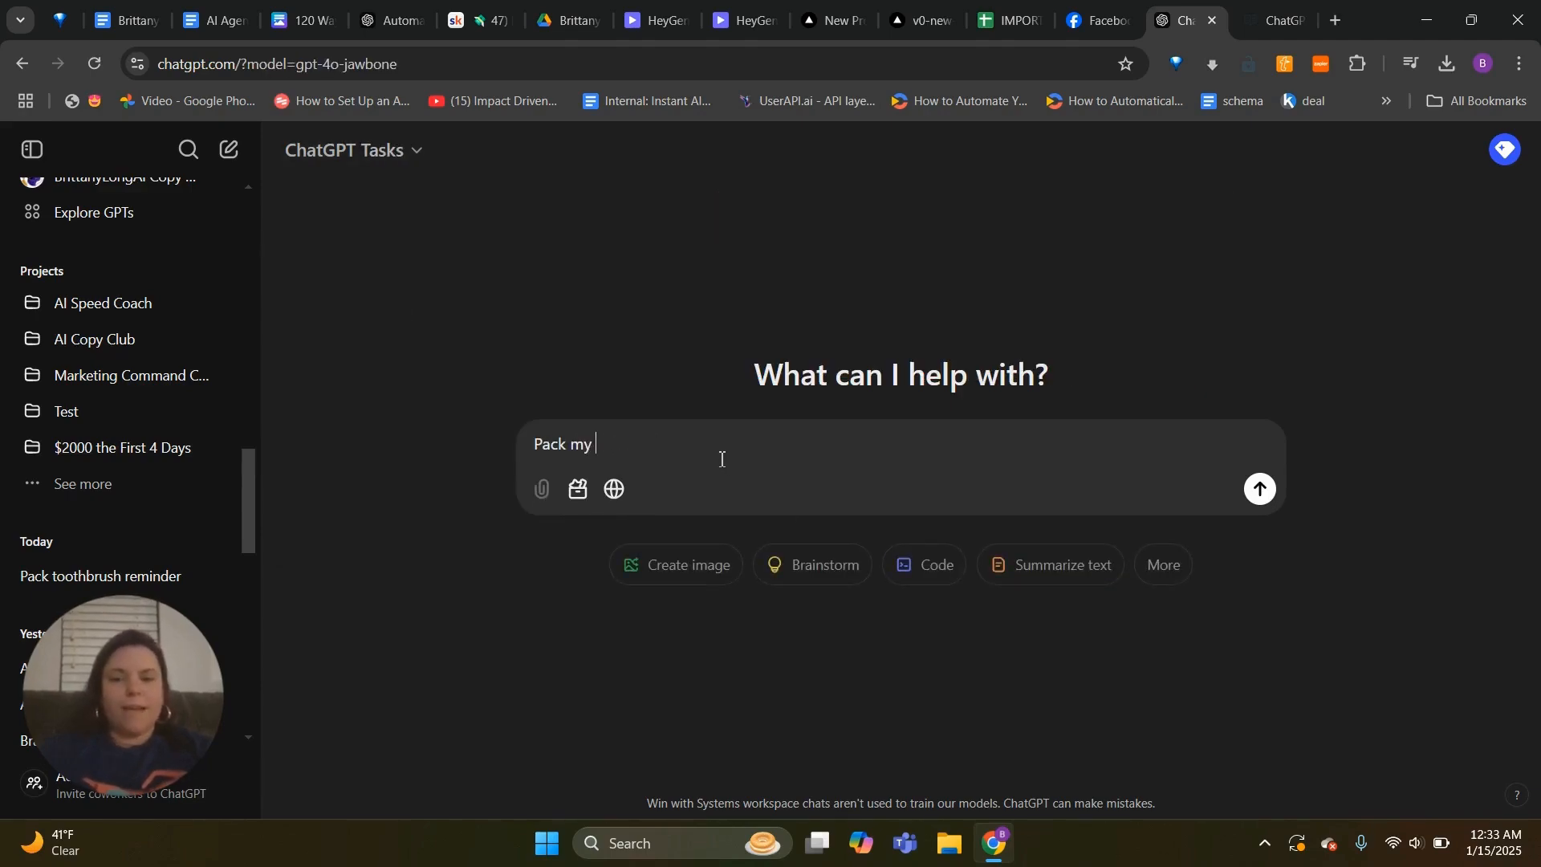
pyautogui.write('Remind')
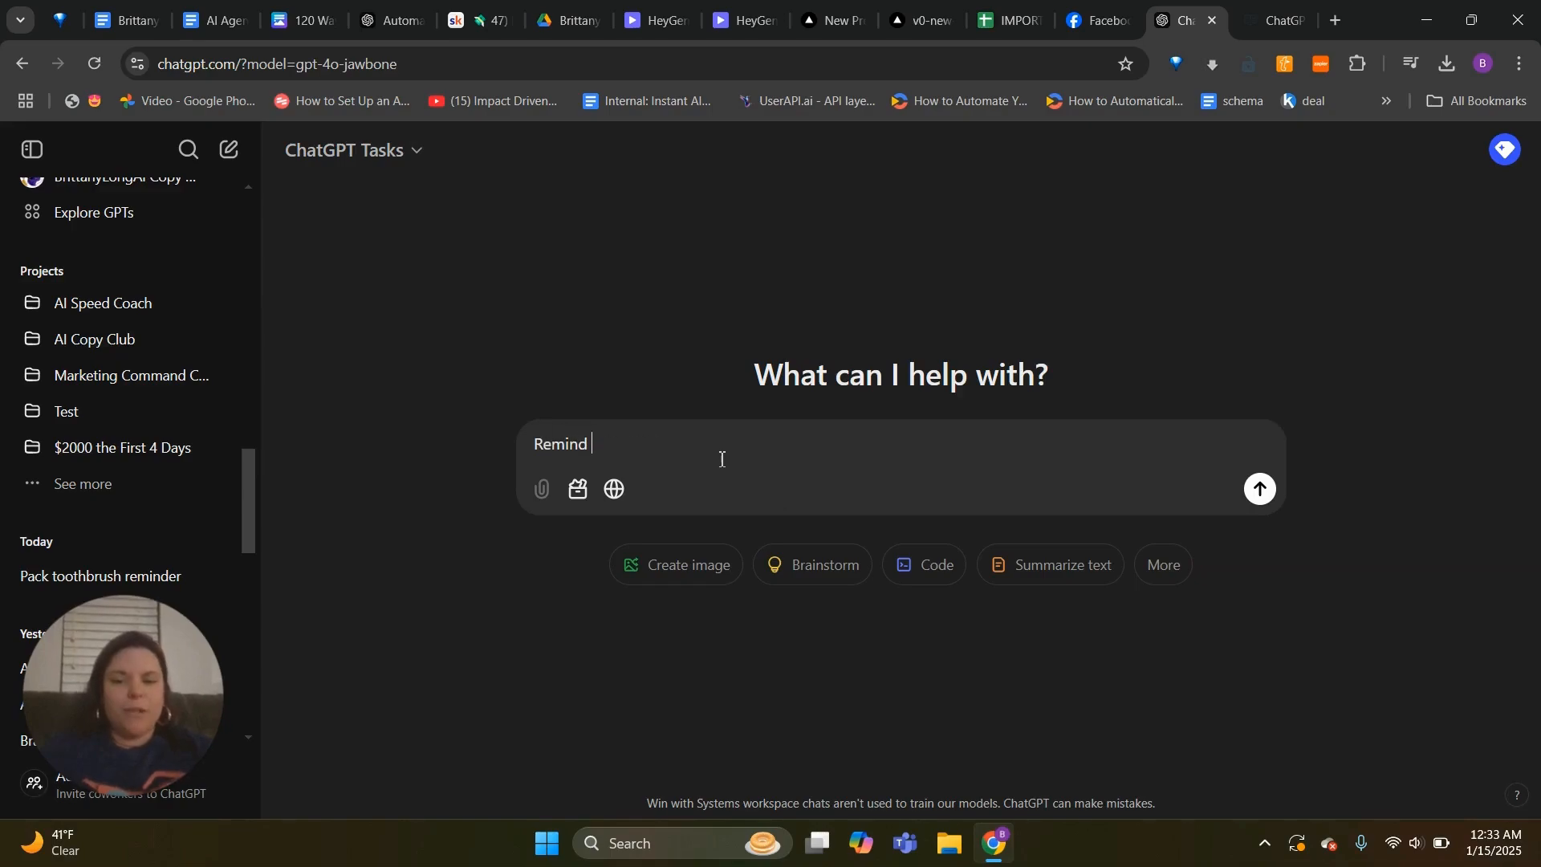
pyautogui.write('me to pack my tooth')
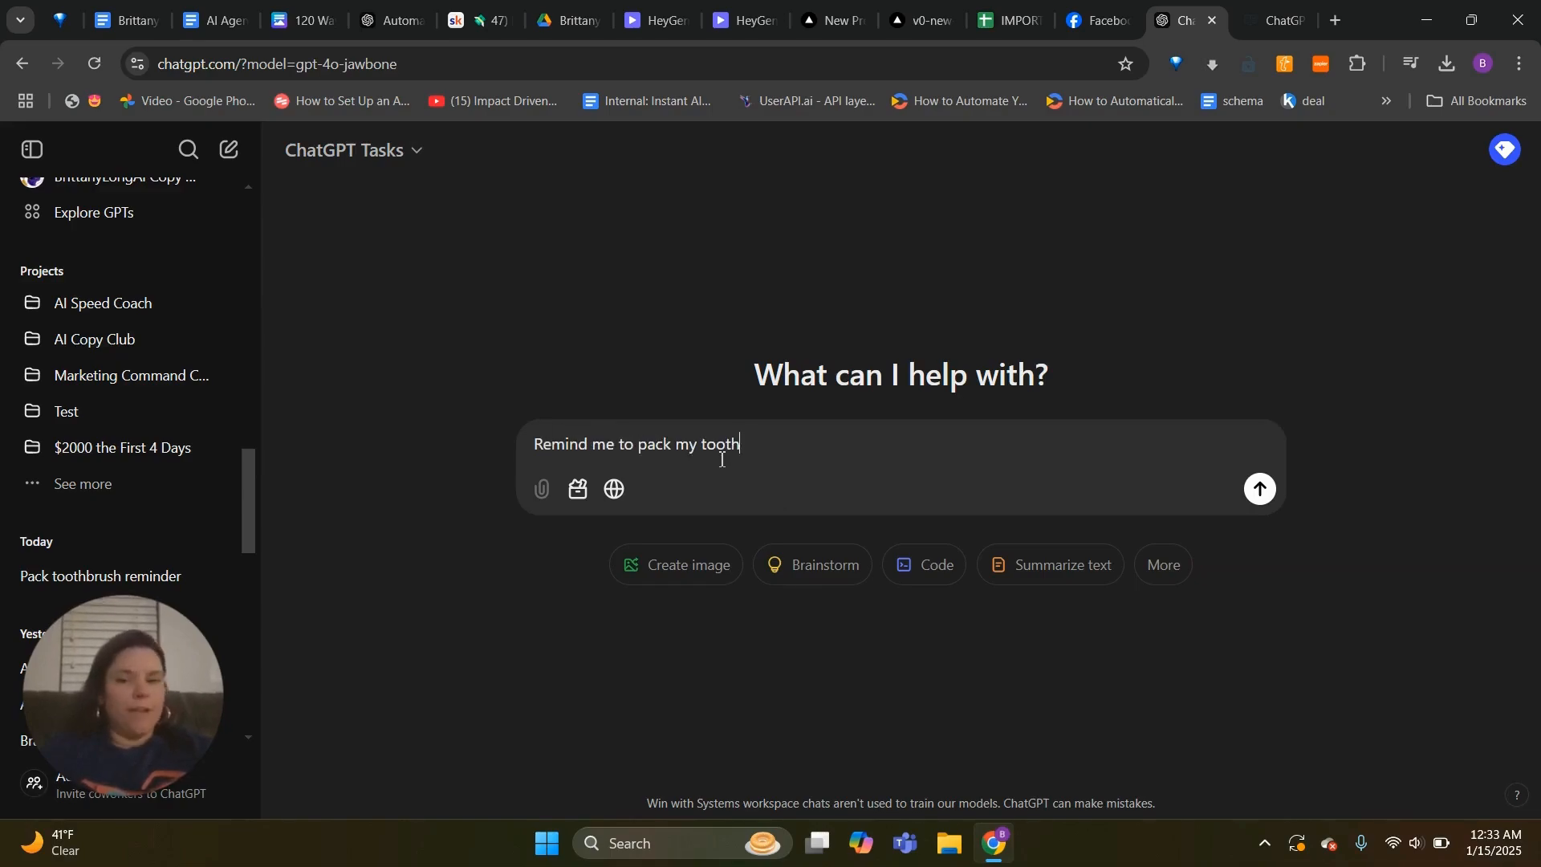
pyautogui.write('brush at 12:34 am')
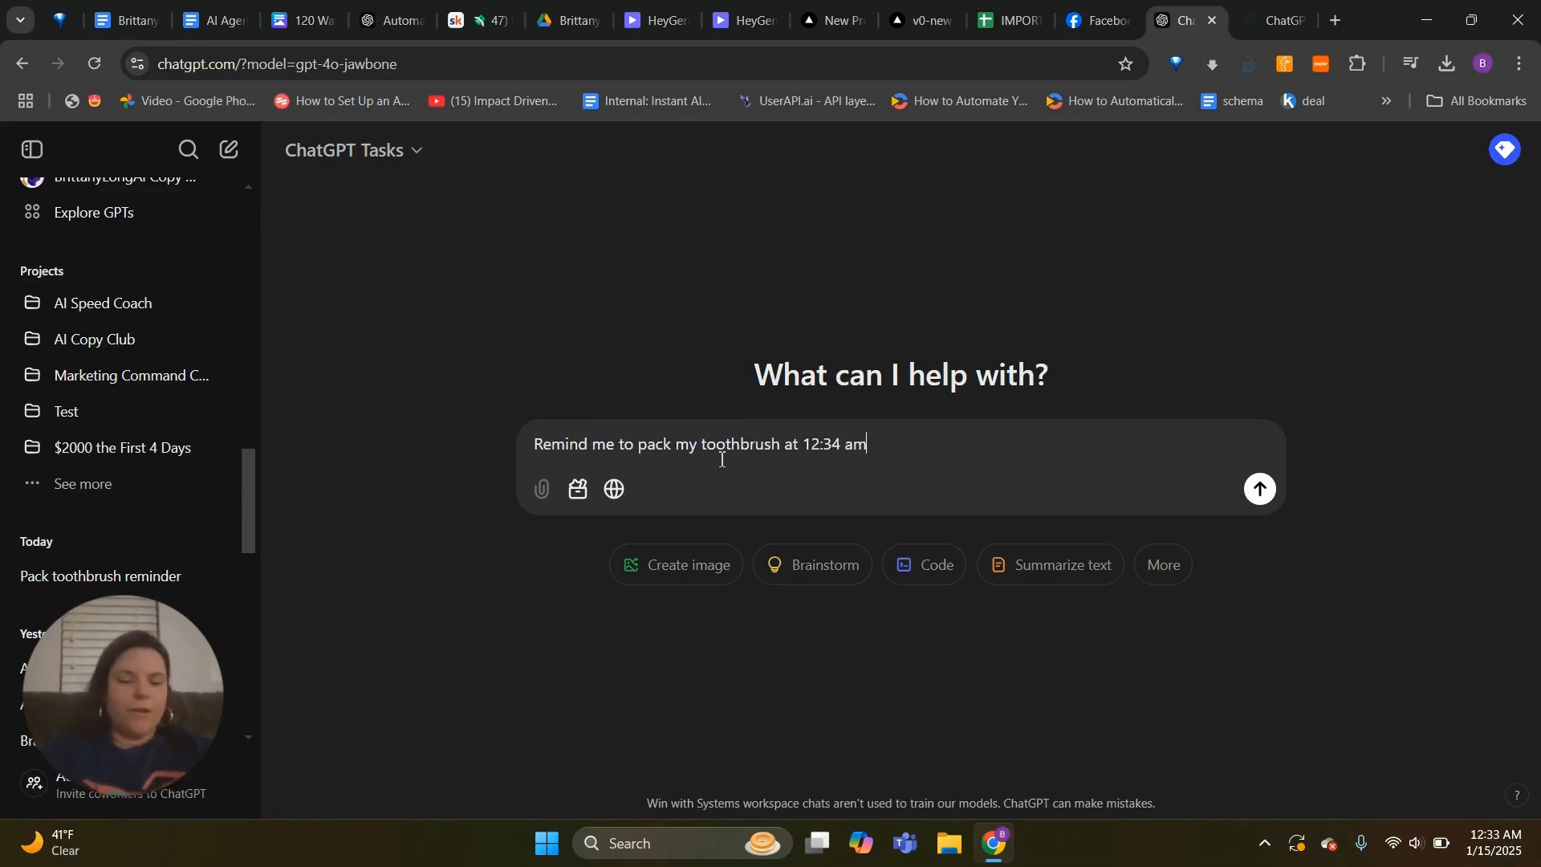
pyautogui.write('ET on')
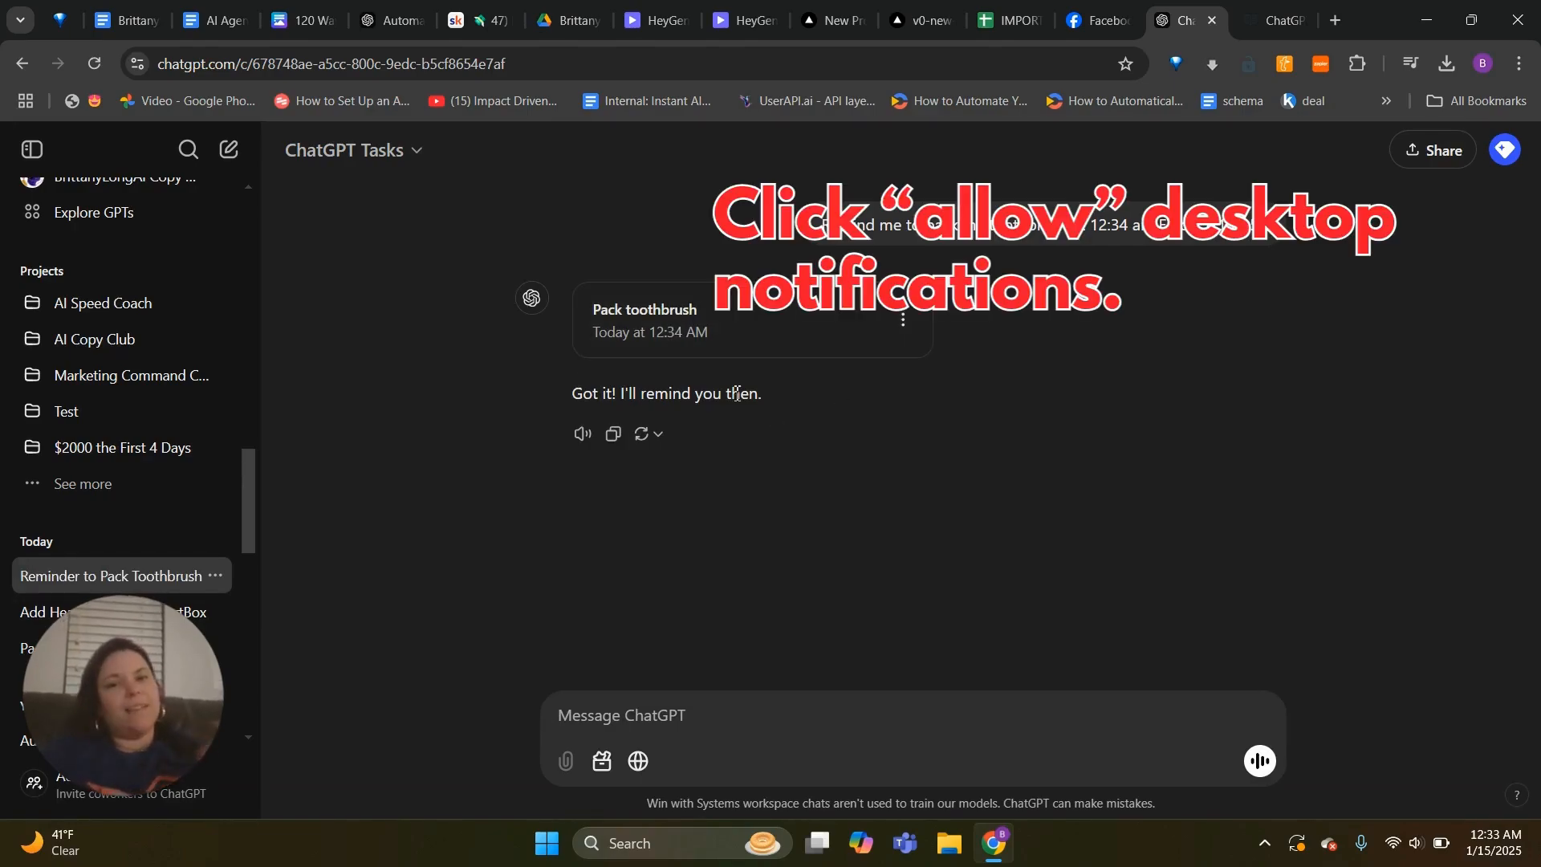
pyautogui.moveTo(947, 353)
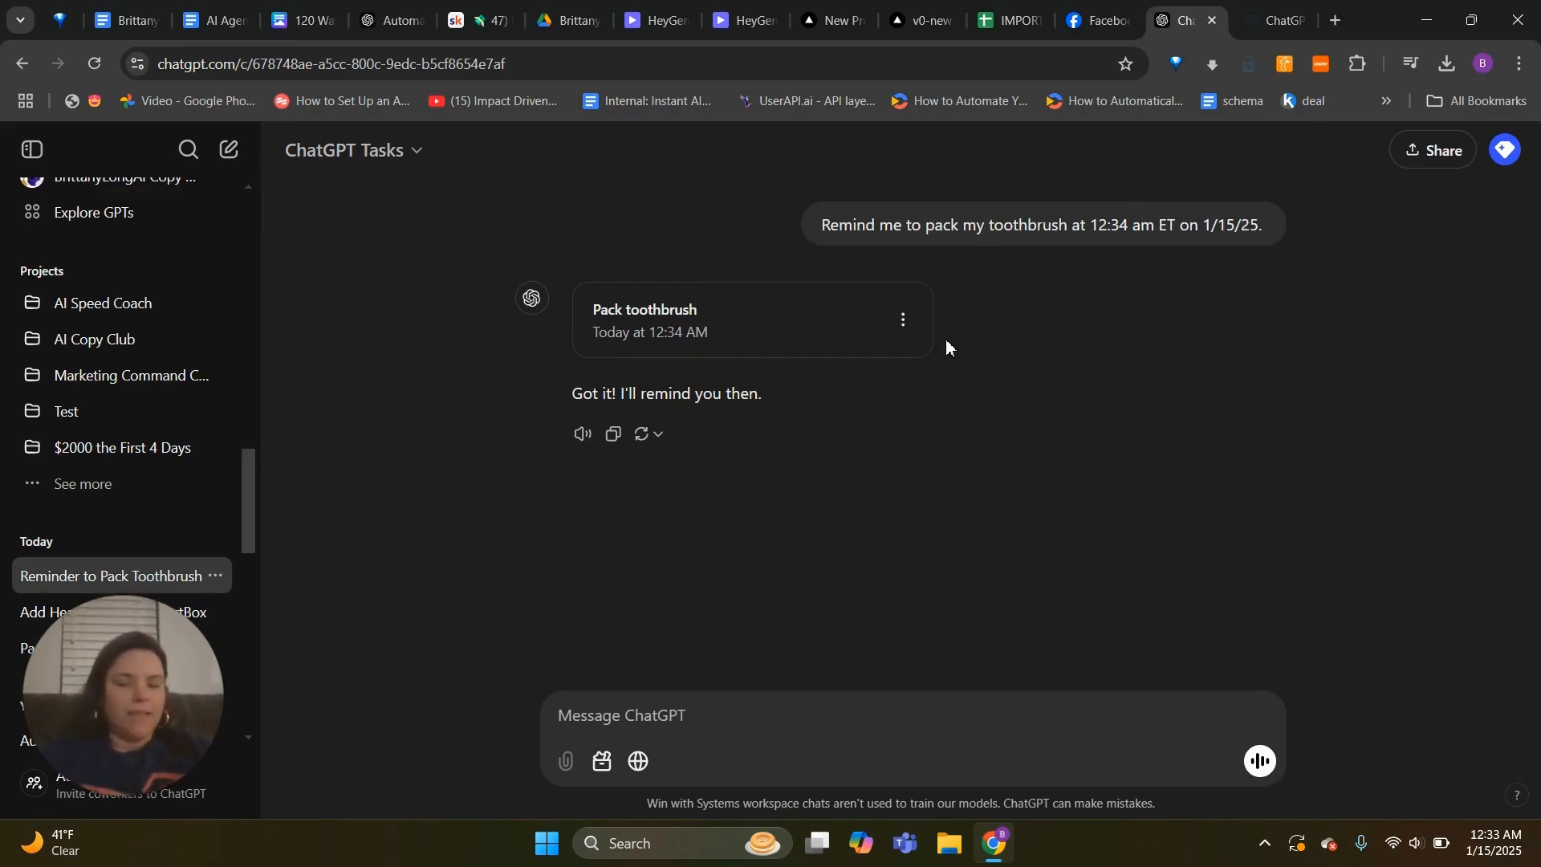
# Edit the Pack toothbrush task and show its repeat options, still set to not repeat
pyautogui.click(901, 319)
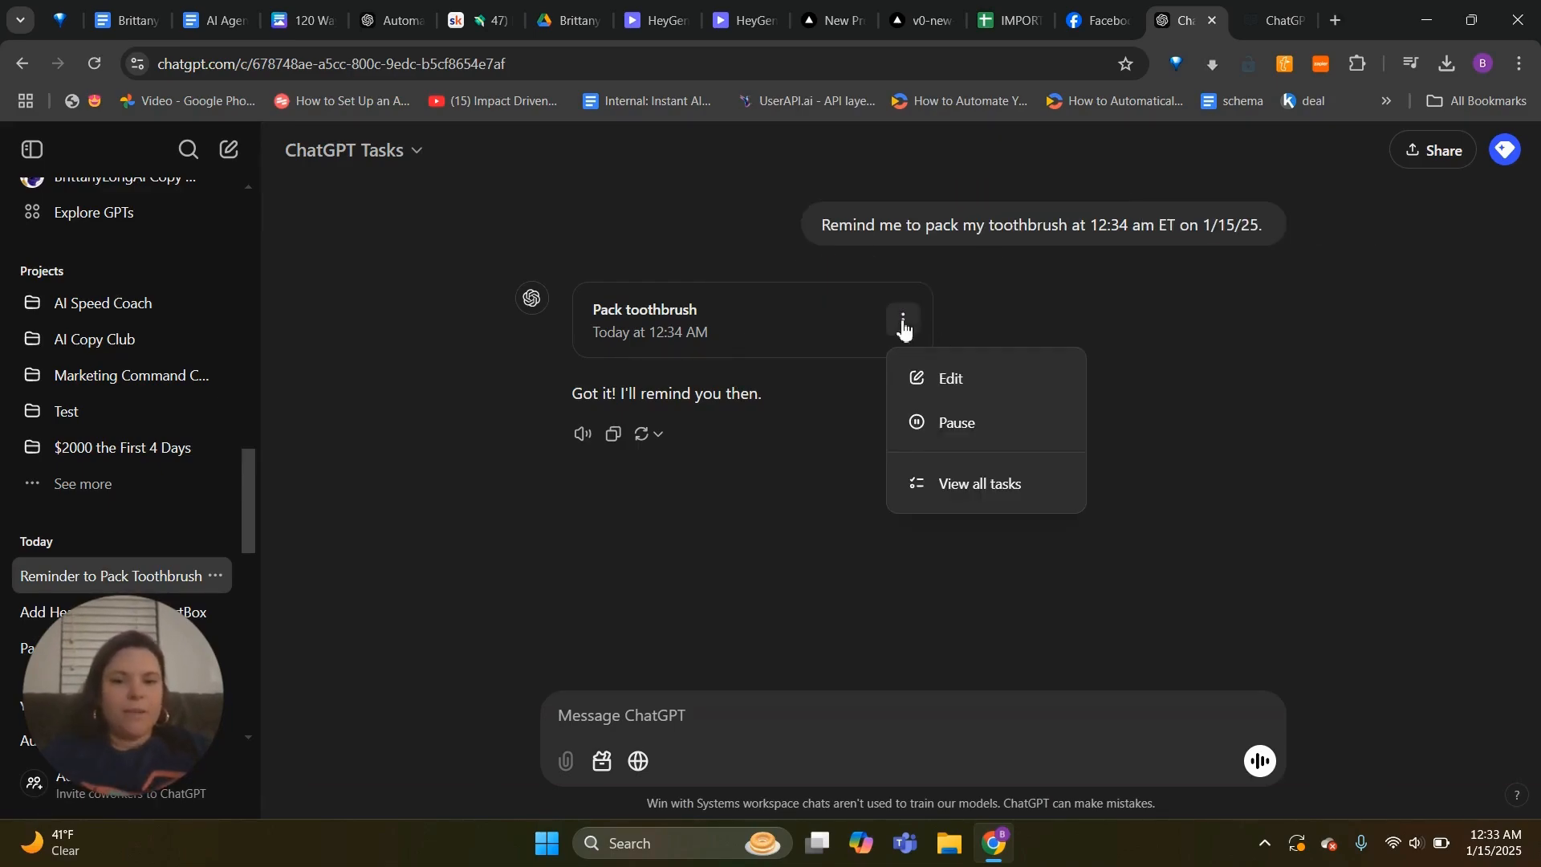
pyautogui.click(949, 377)
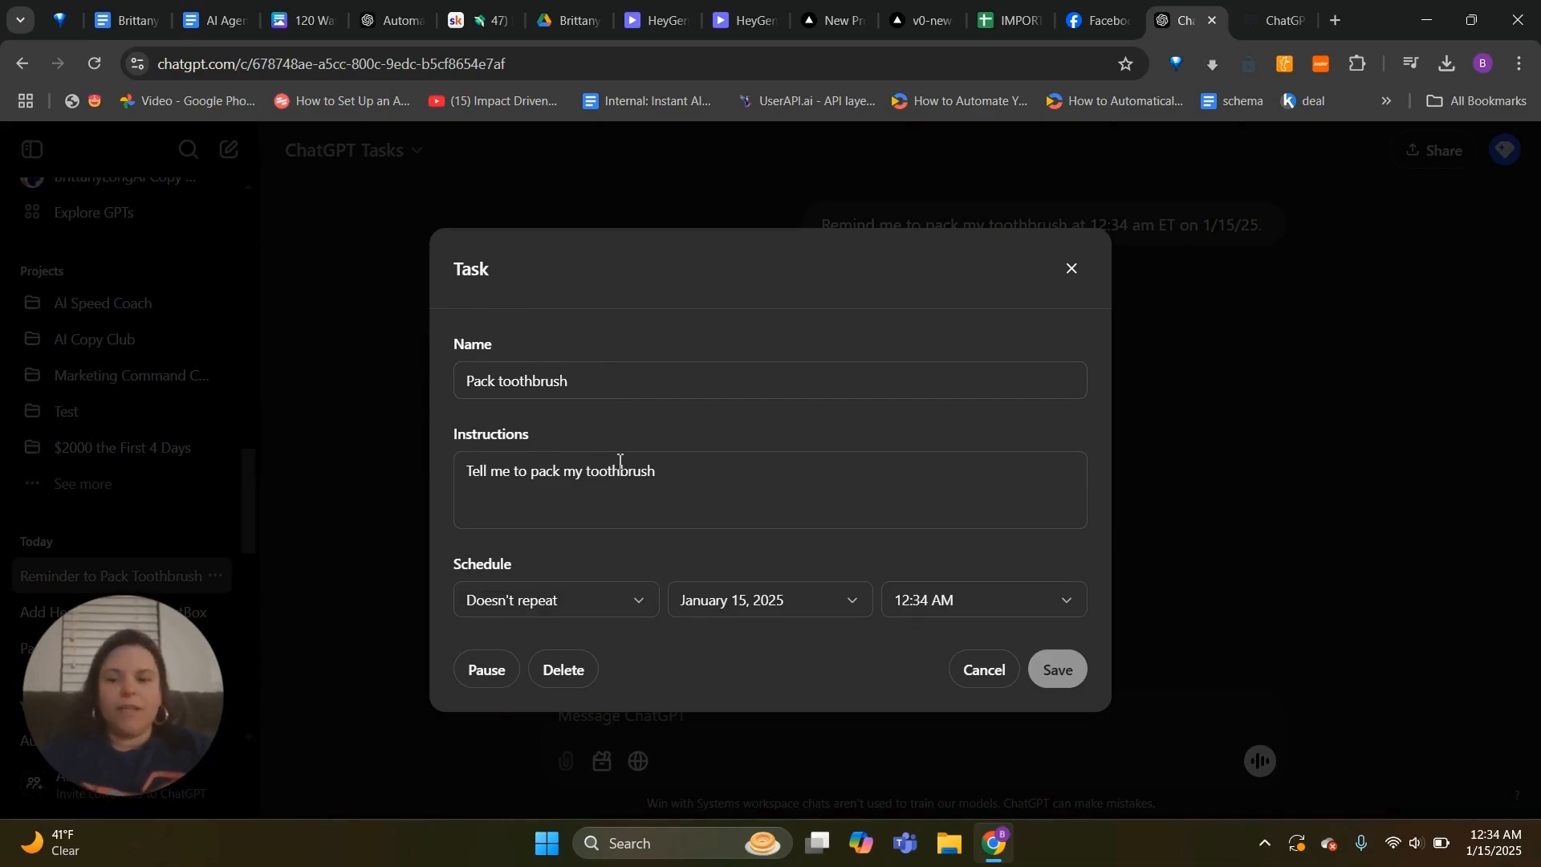
pyautogui.click(548, 599)
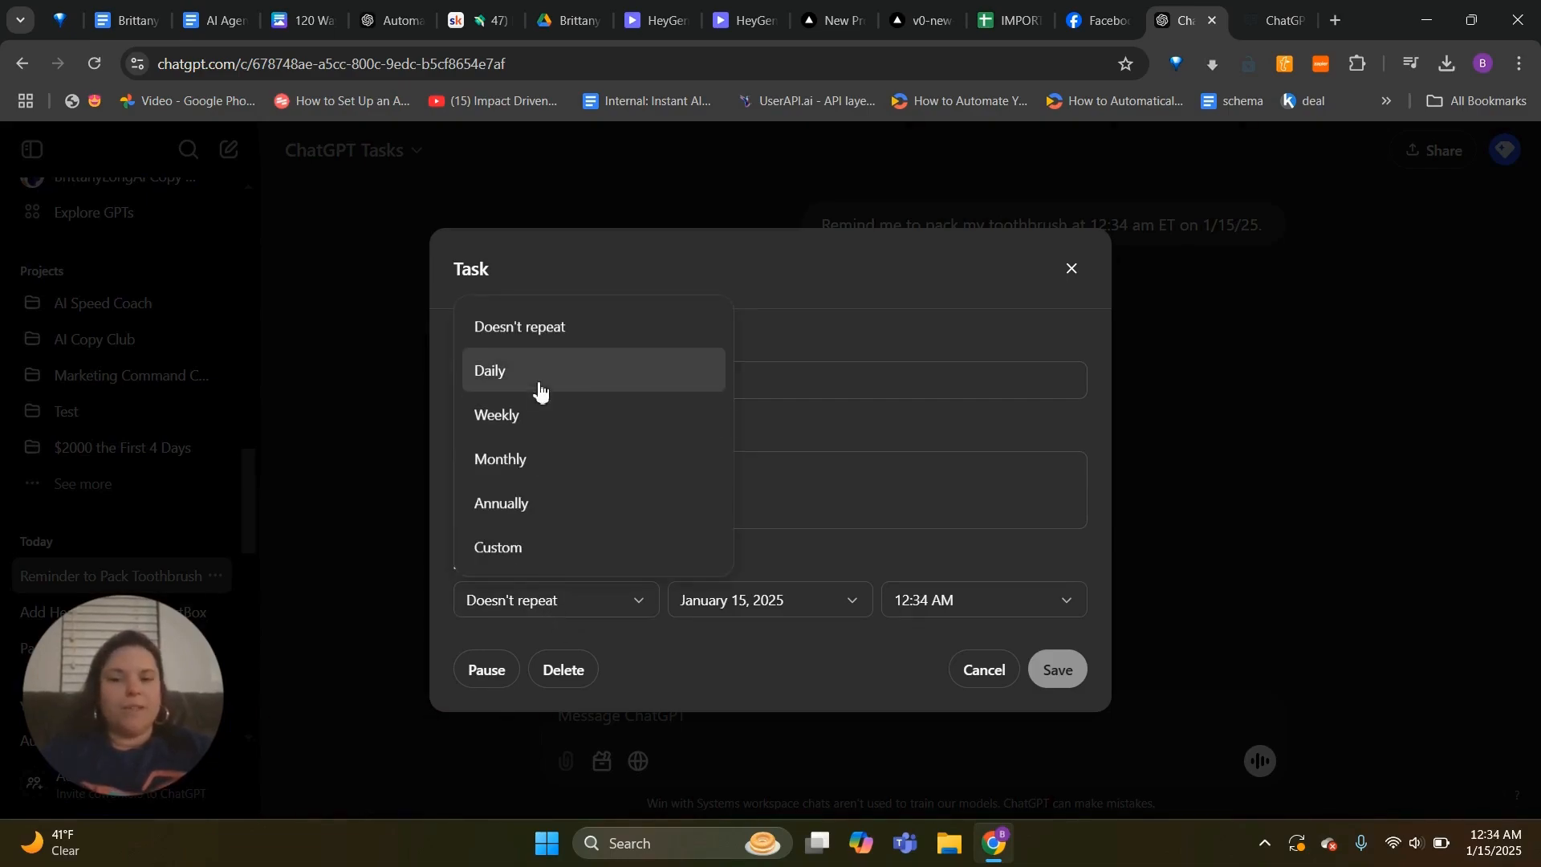
pyautogui.moveTo(646, 368)
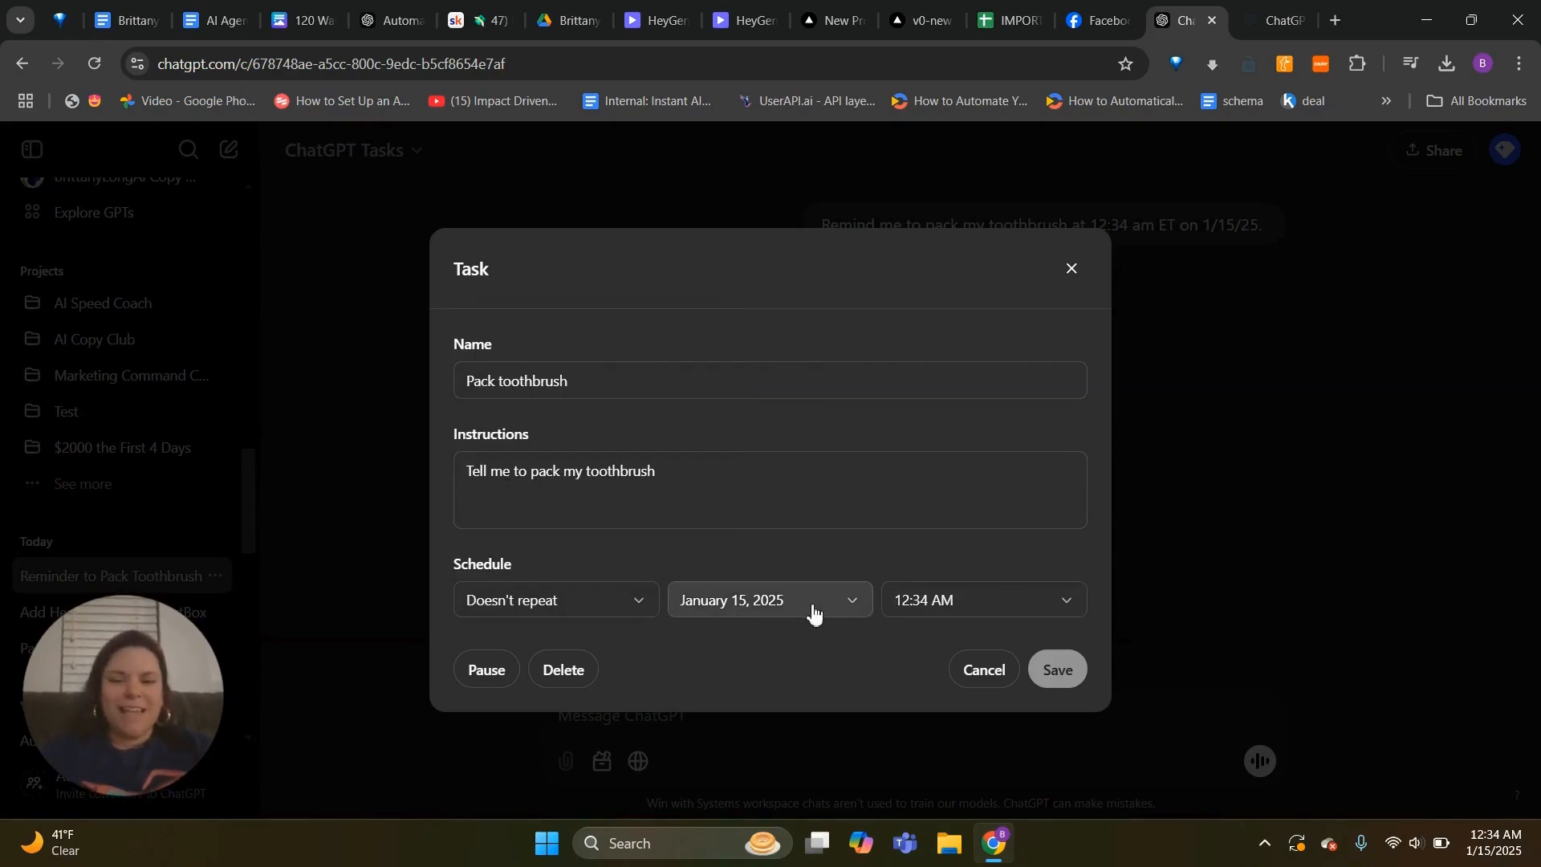
pyautogui.moveTo(558, 684)
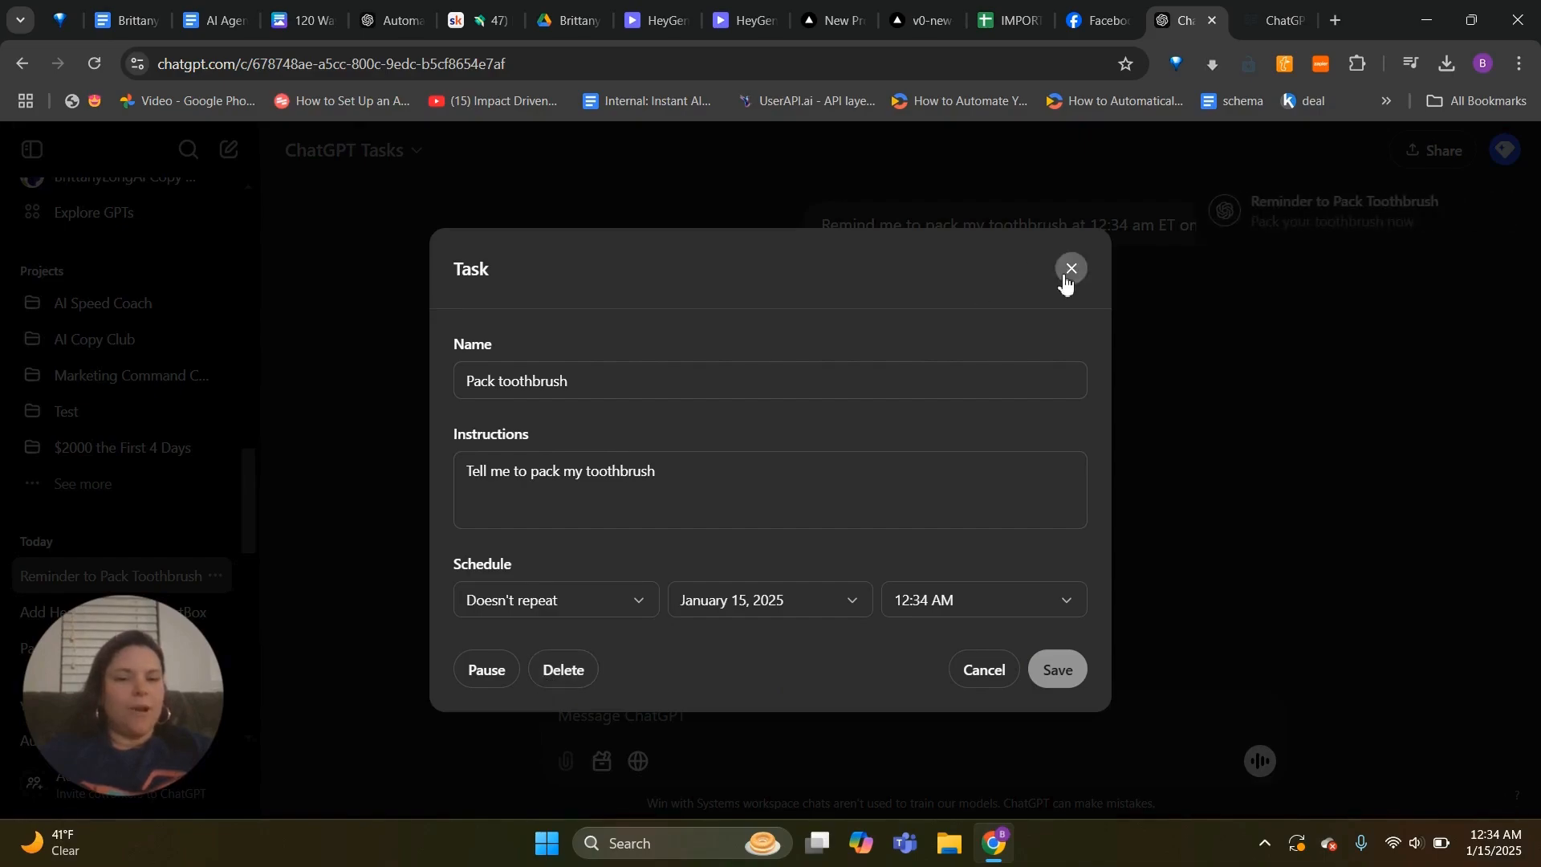
# Close the task settings unchanged so the 'Pack your toothbrush' reminder fires in the chat
pyautogui.click(1070, 268)
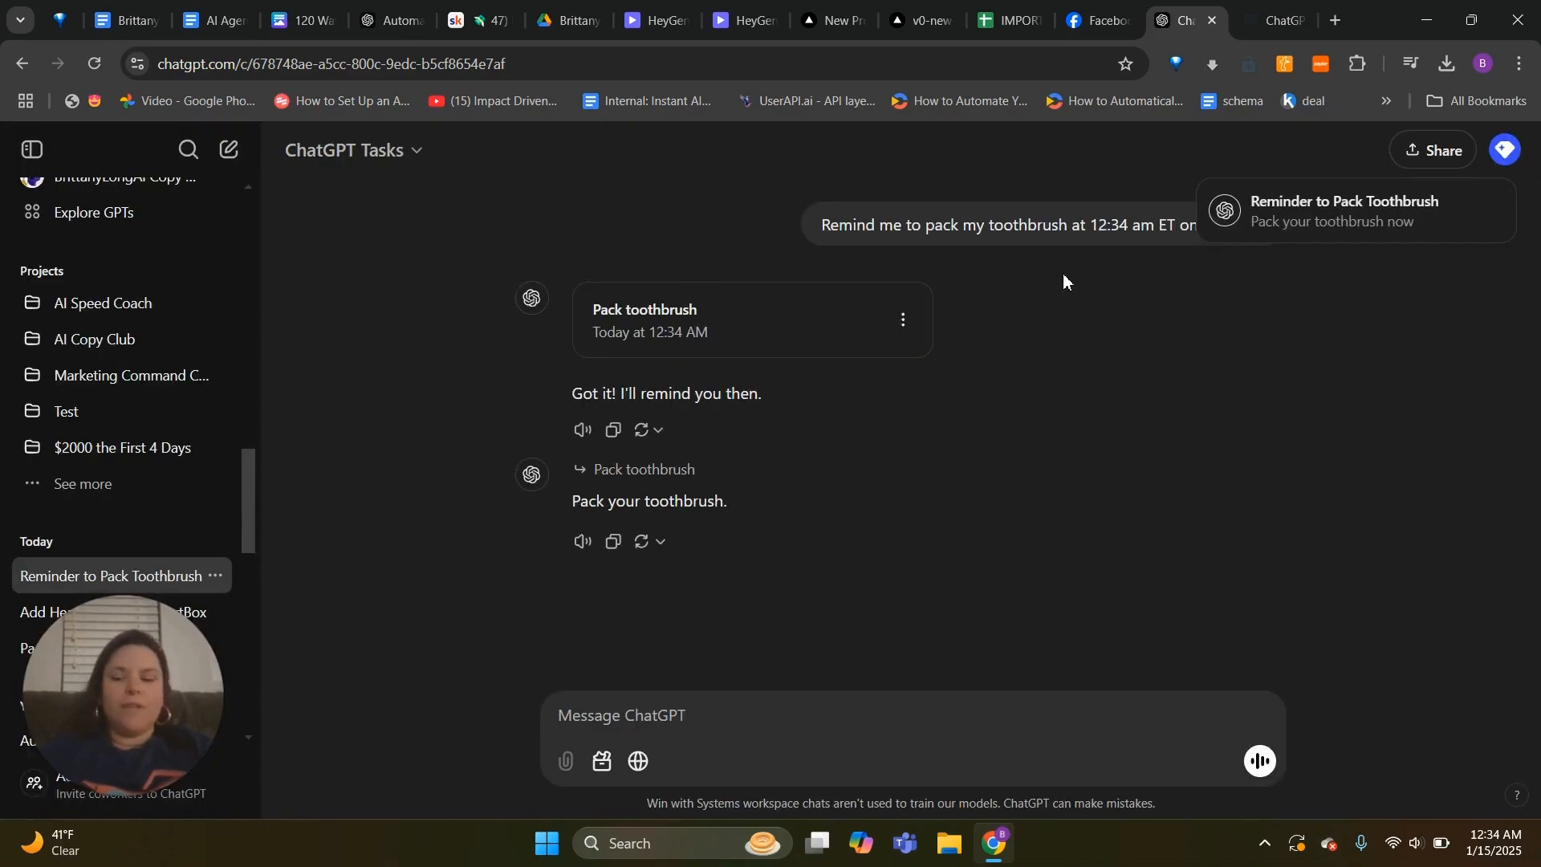
pyautogui.moveTo(970, 408)
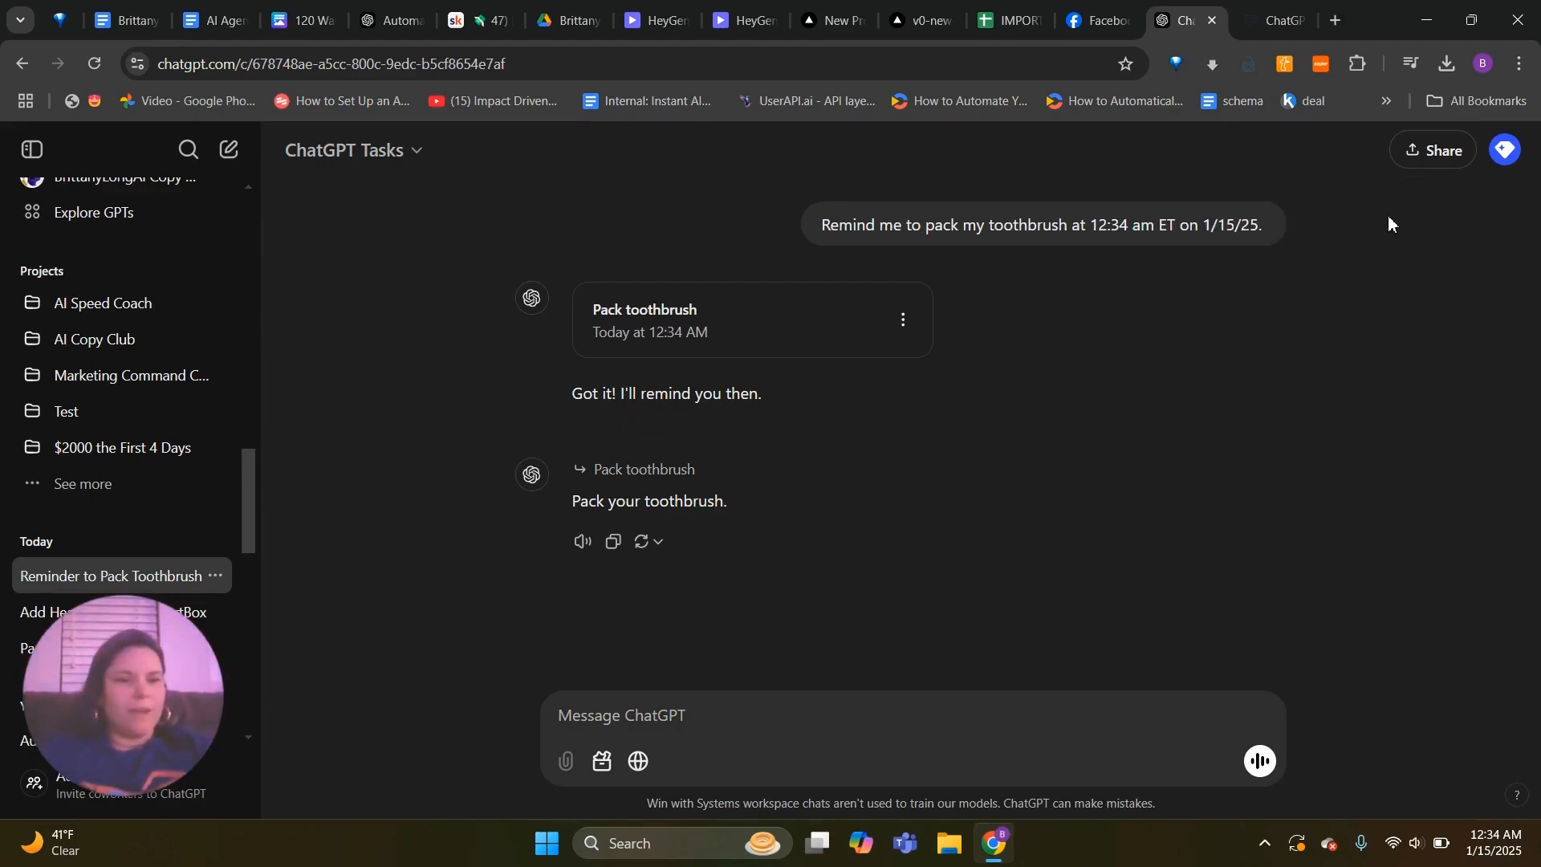
pyautogui.moveTo(1385, 268)
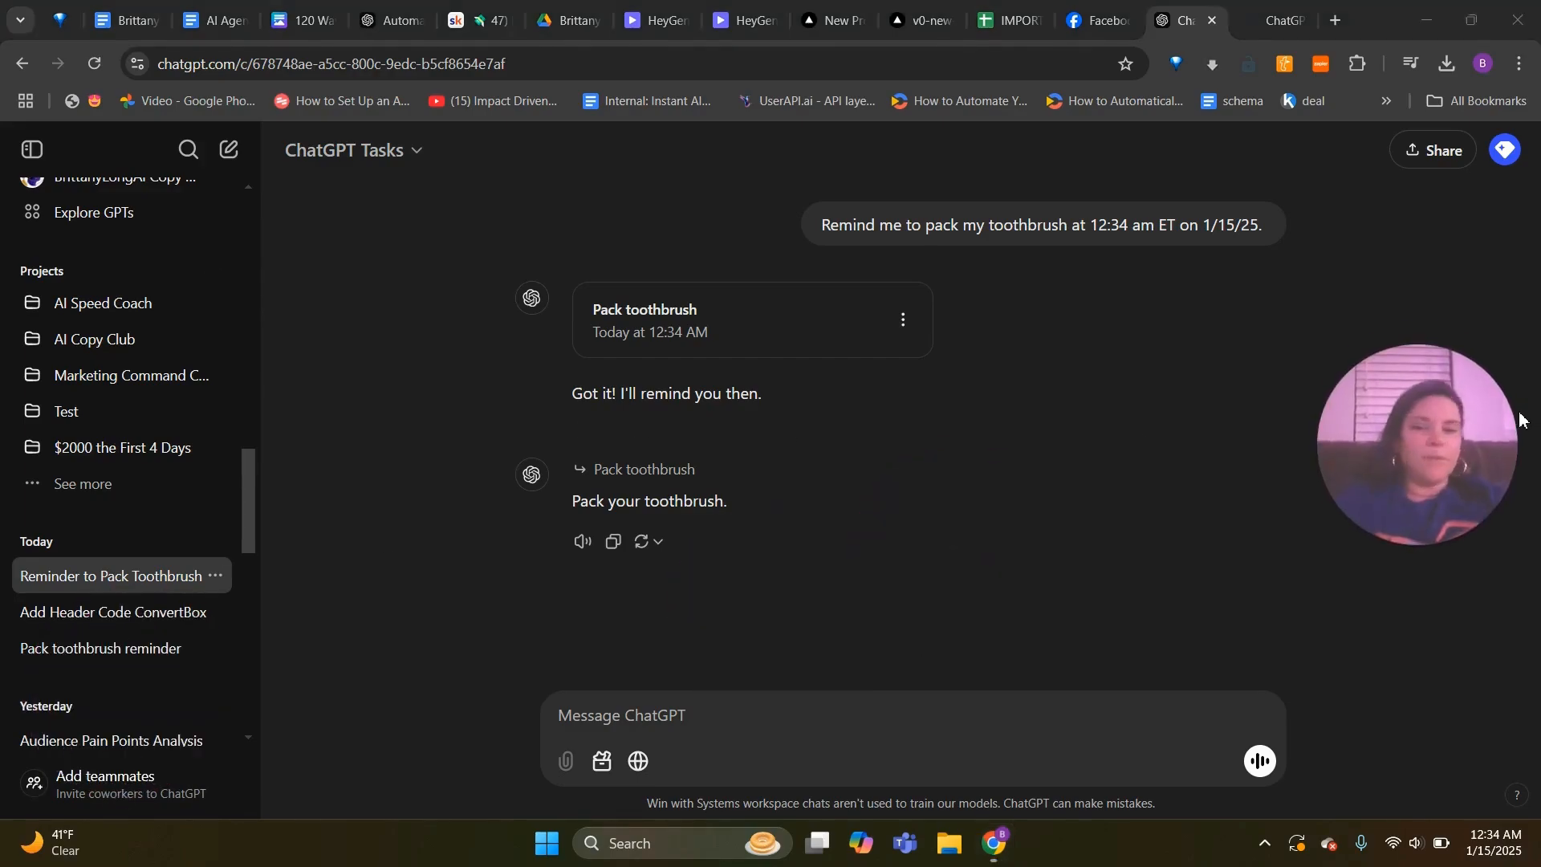
# Scroll the chat history to Previous 7 Days and open the Weekly Email ATMRN Guide chat
pyautogui.scroll(-3)
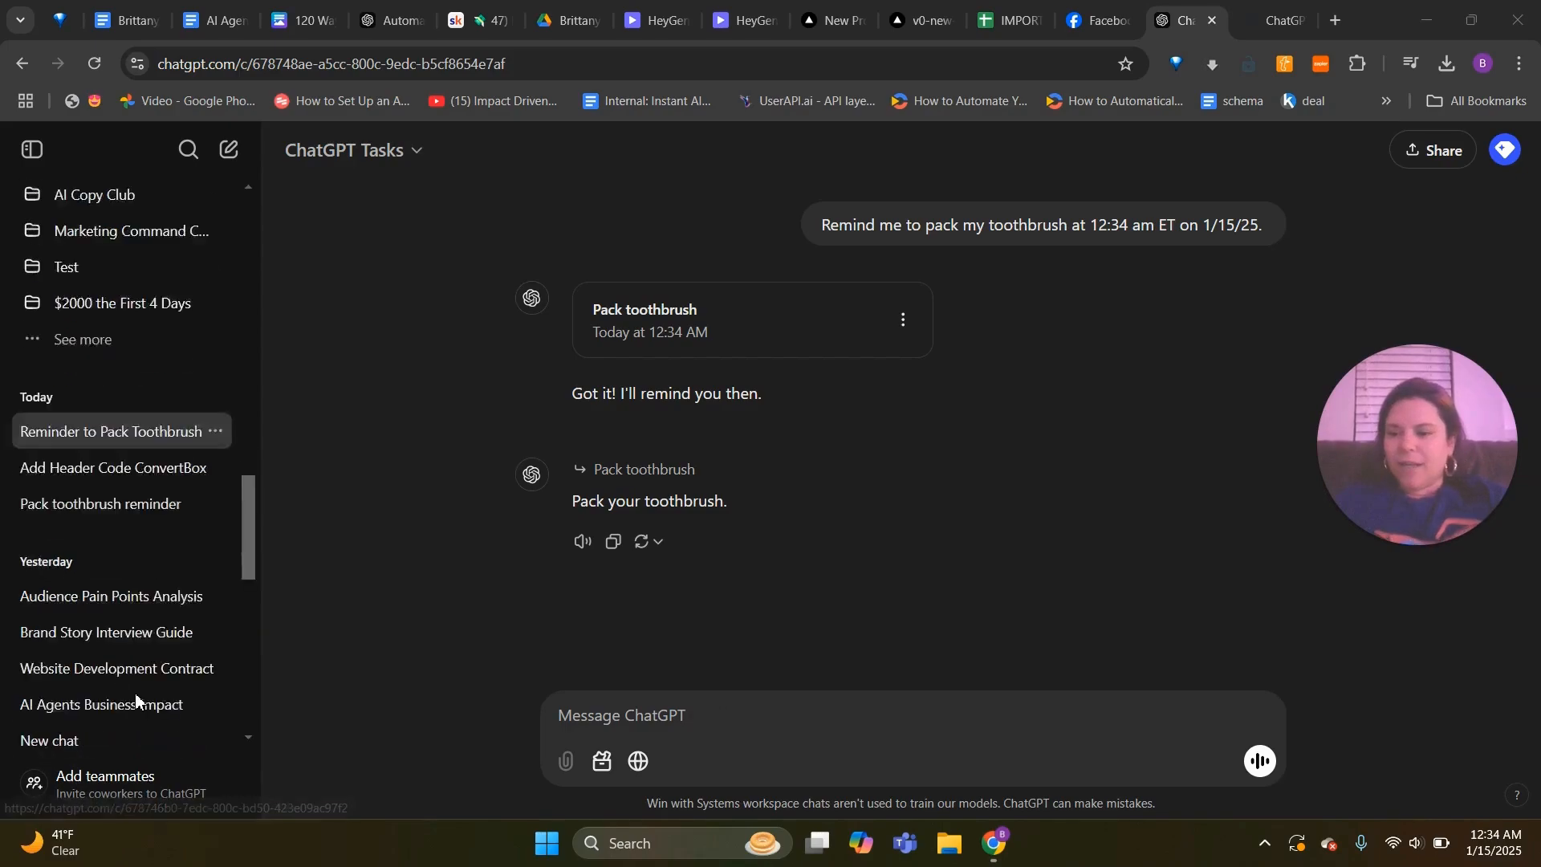
pyautogui.scroll(-3)
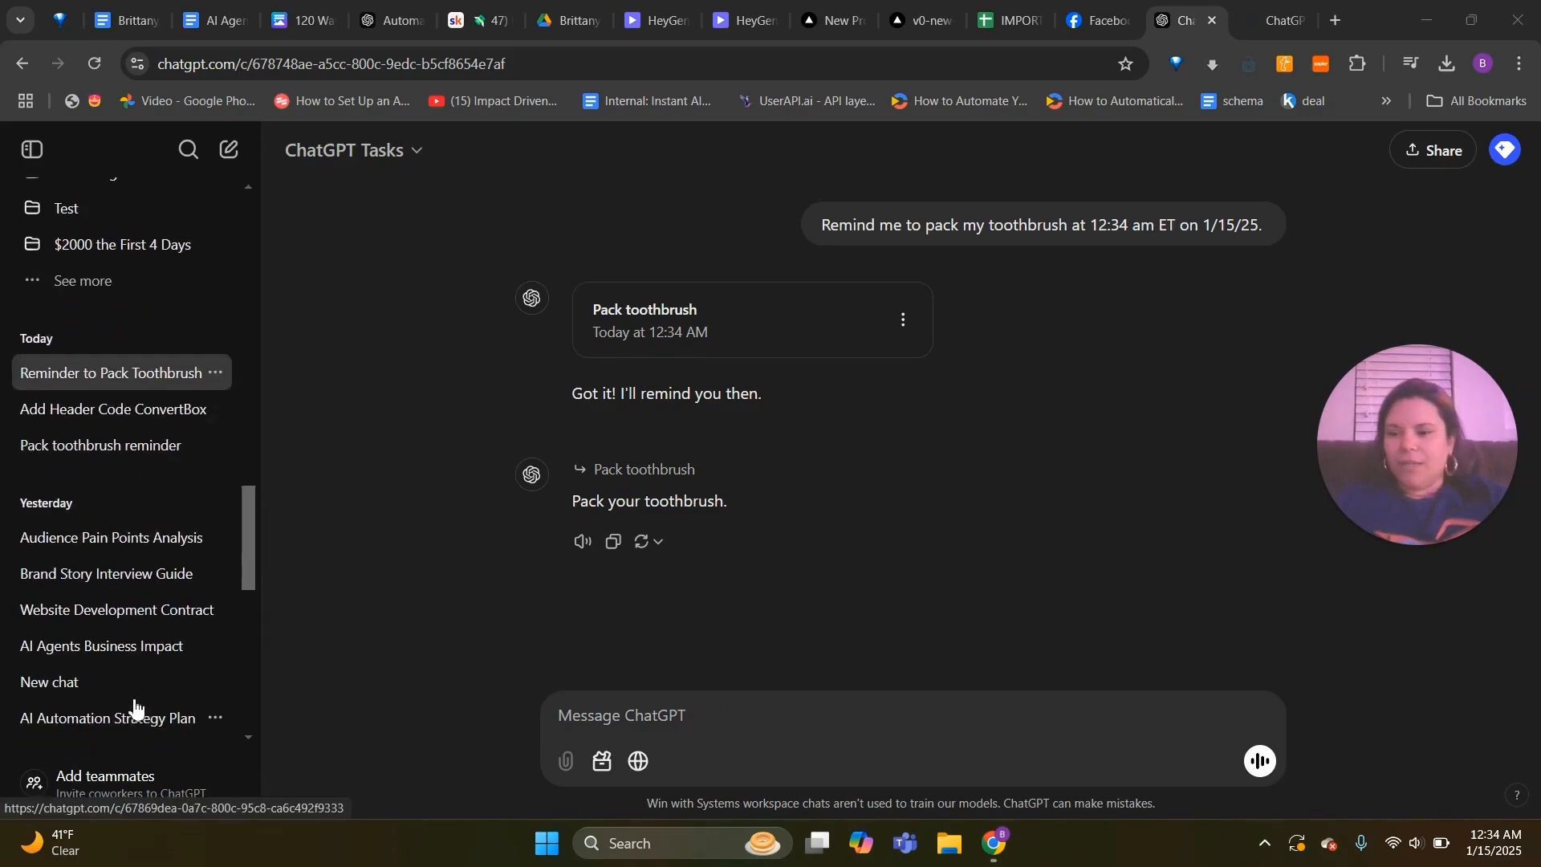
pyautogui.scroll(-3)
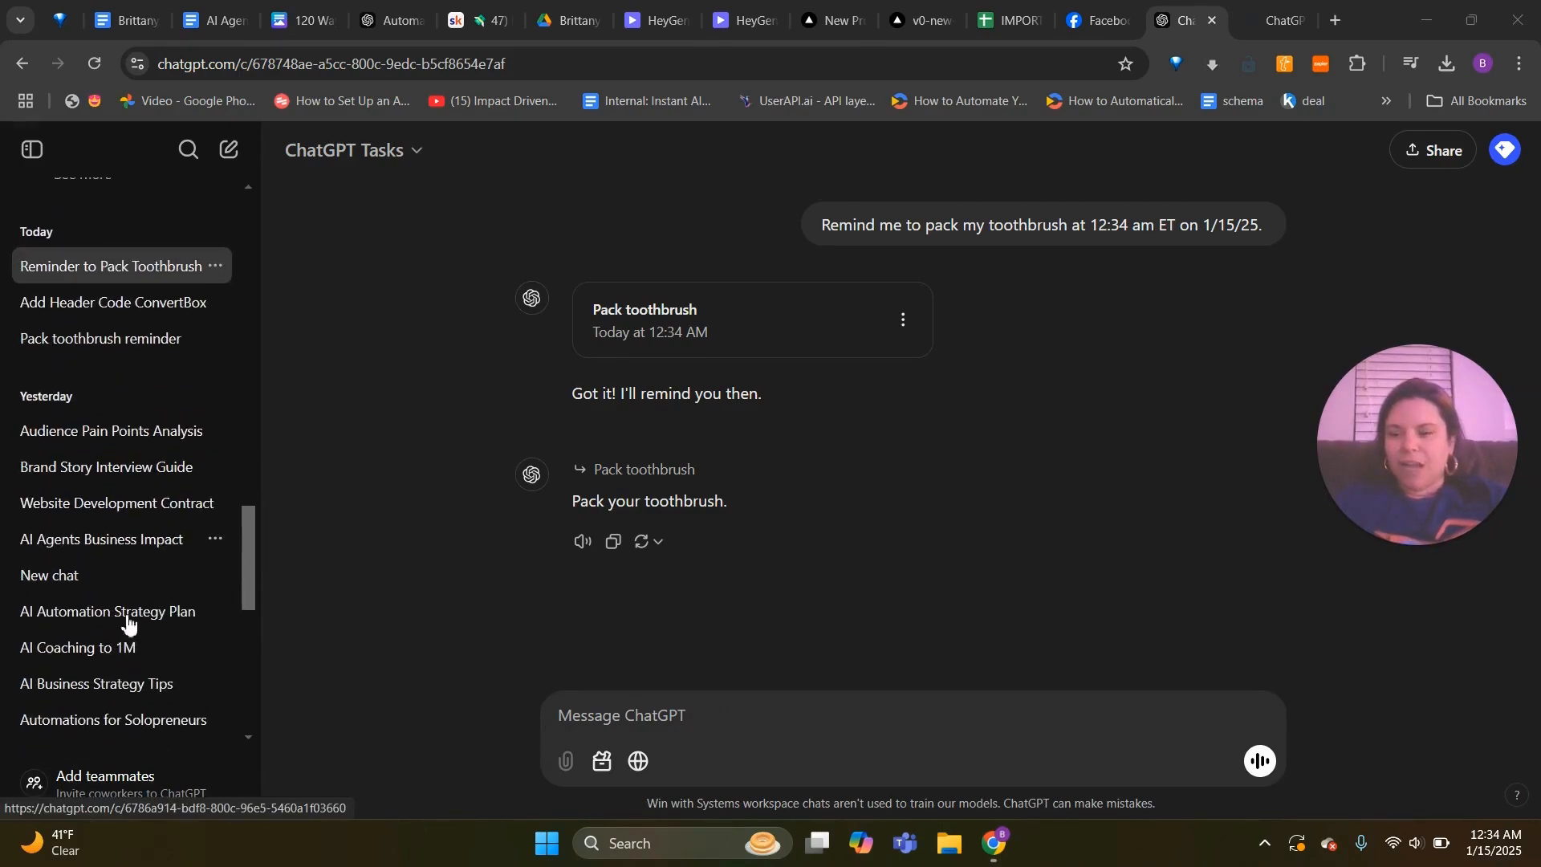
pyautogui.scroll(-3)
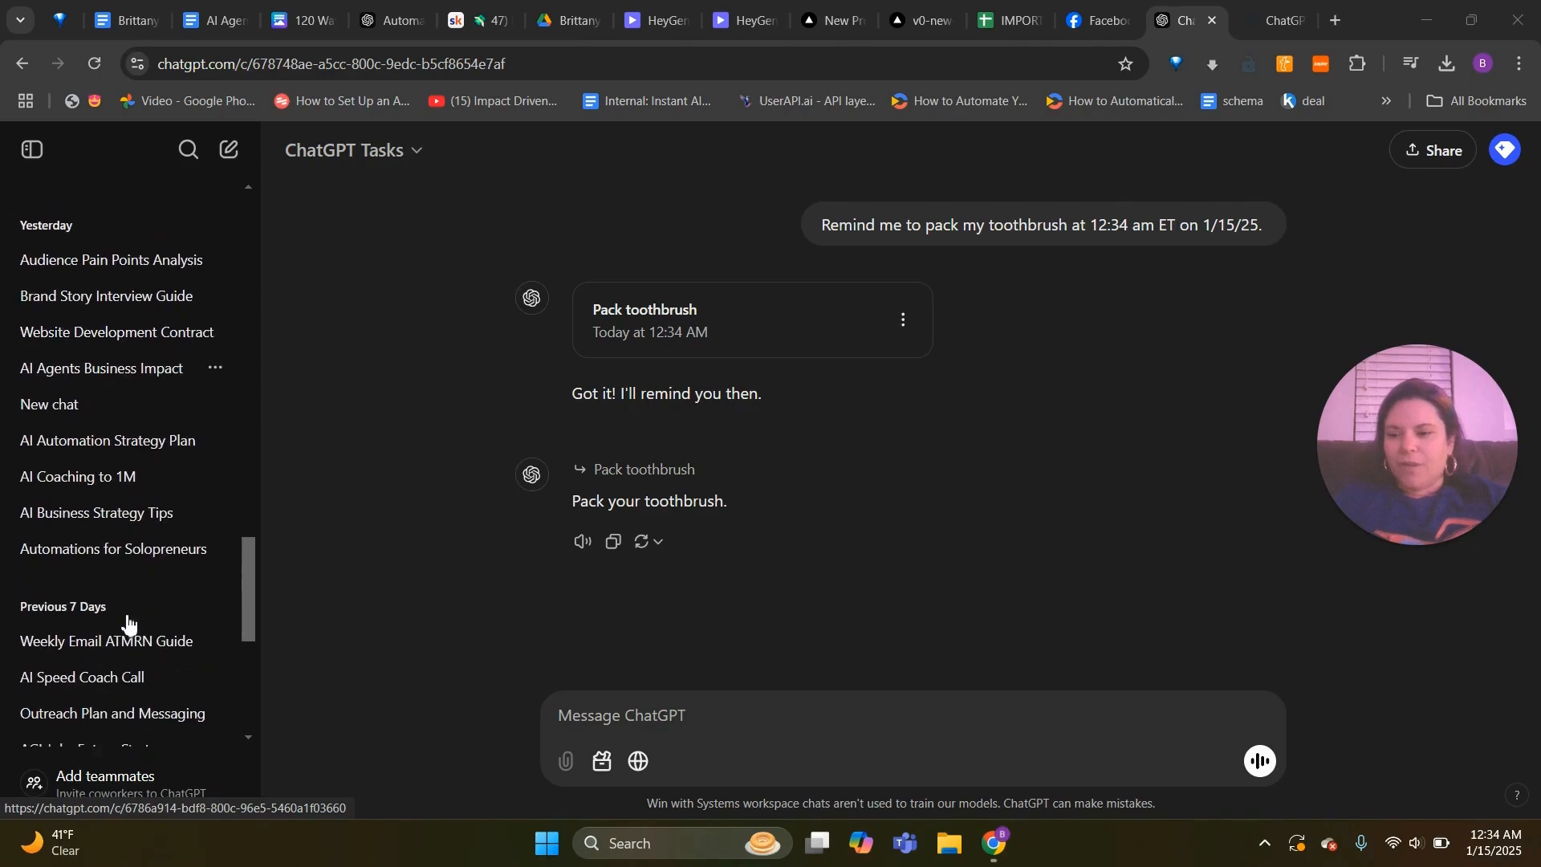
pyautogui.click(108, 641)
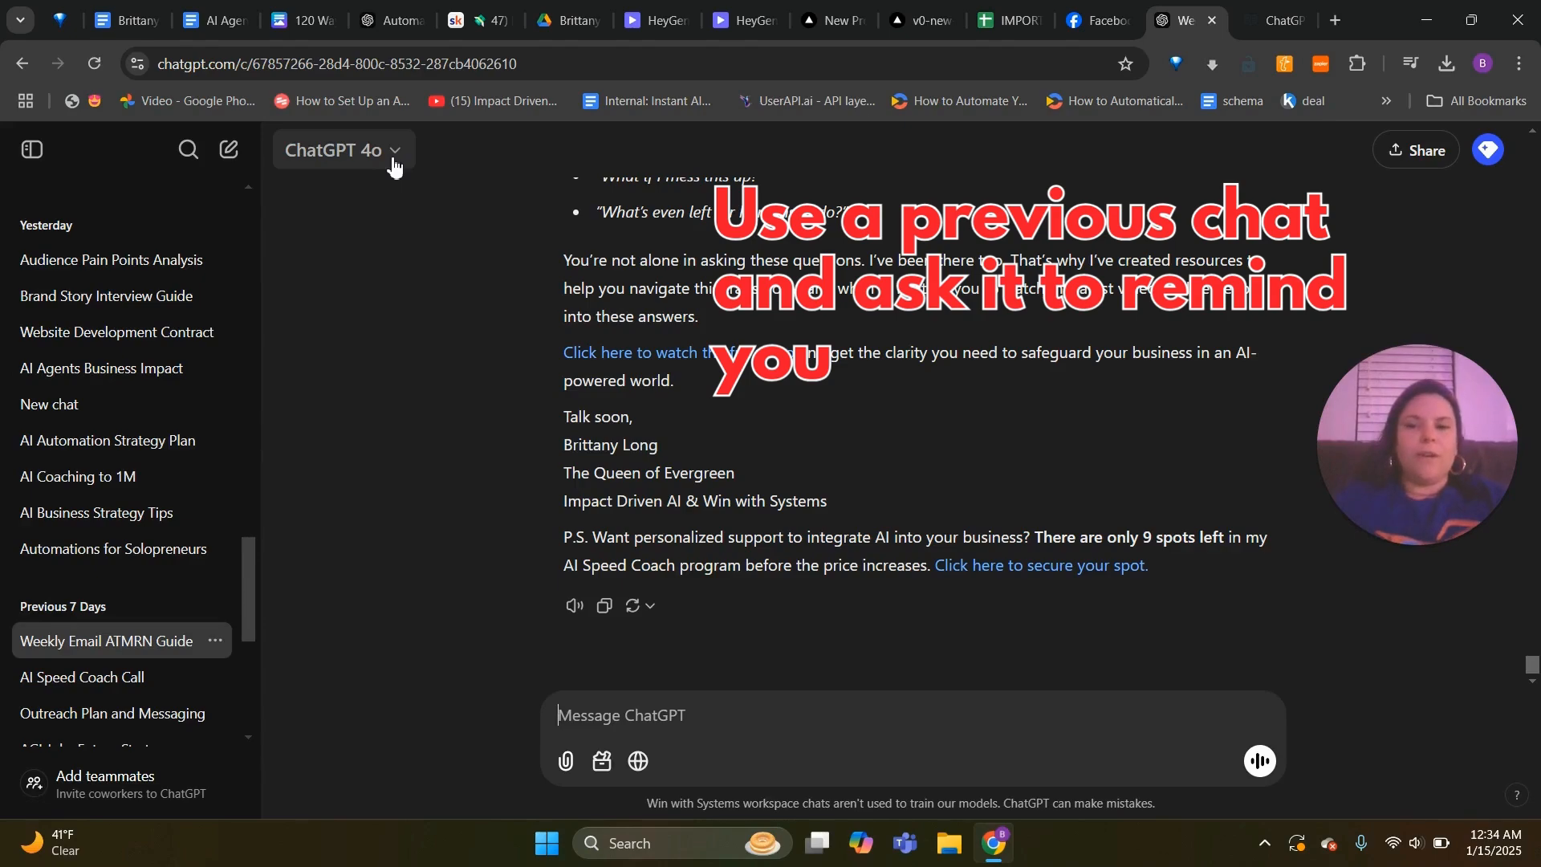
# Switch the Weekly Email ATMRN Guide chat to GPT-4o with scheduled tasks
pyautogui.click(343, 149)
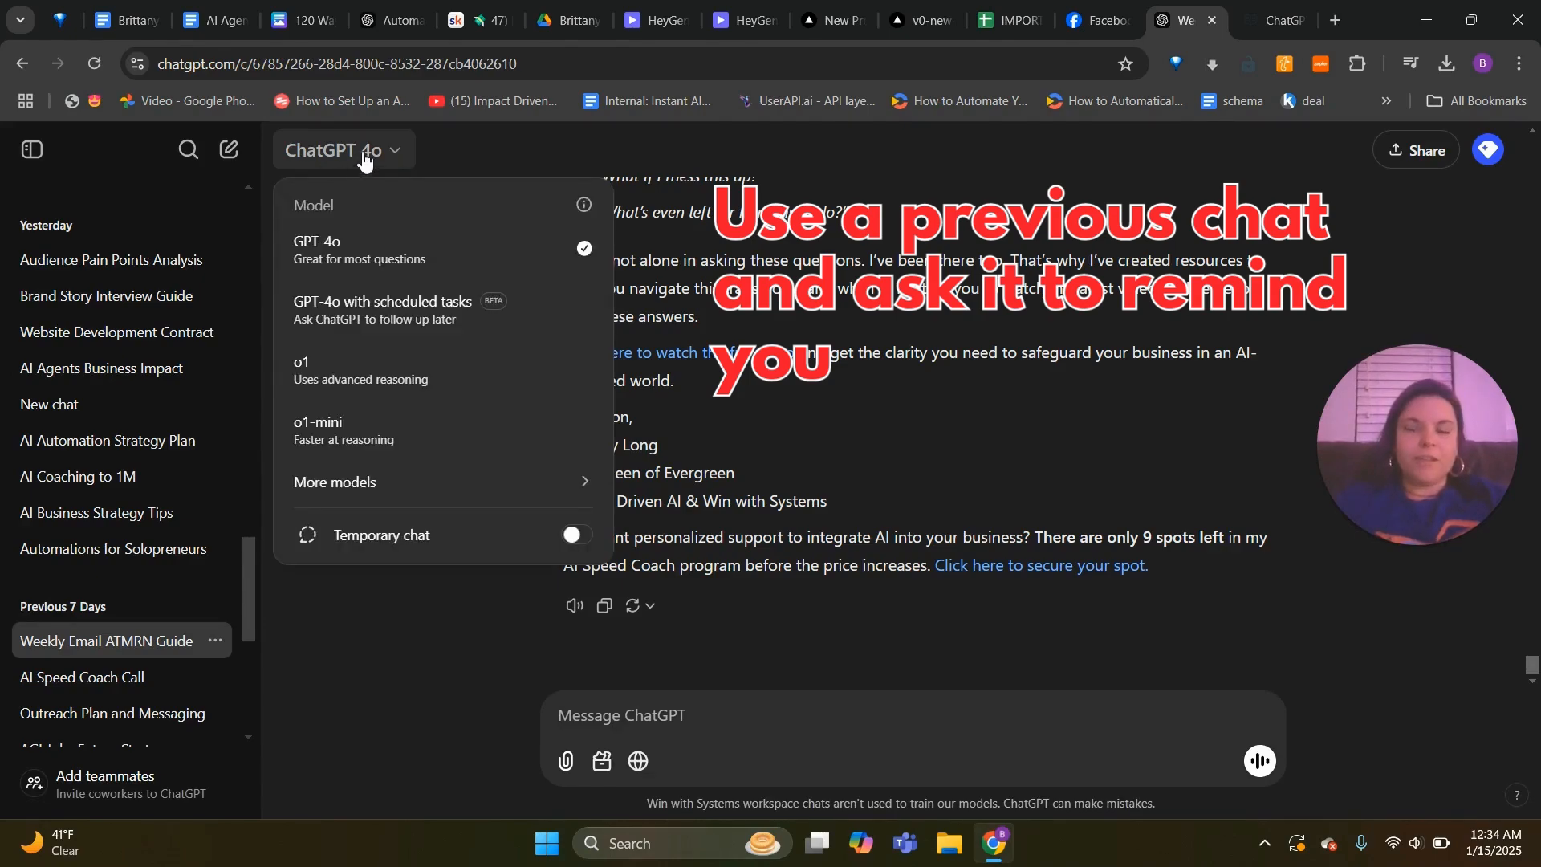
pyautogui.moveTo(382, 310)
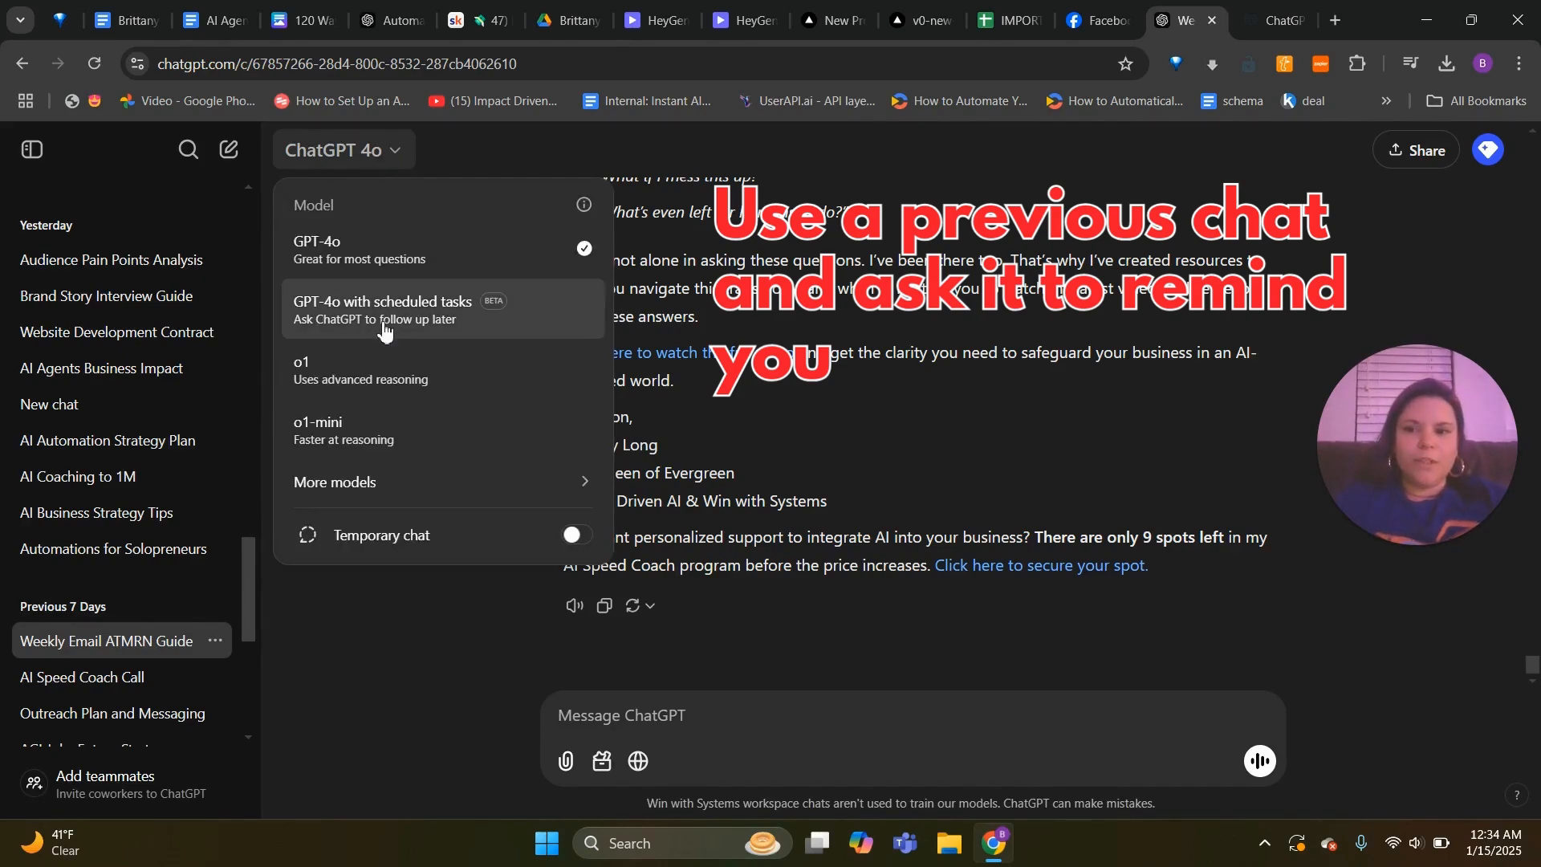
pyautogui.click(406, 308)
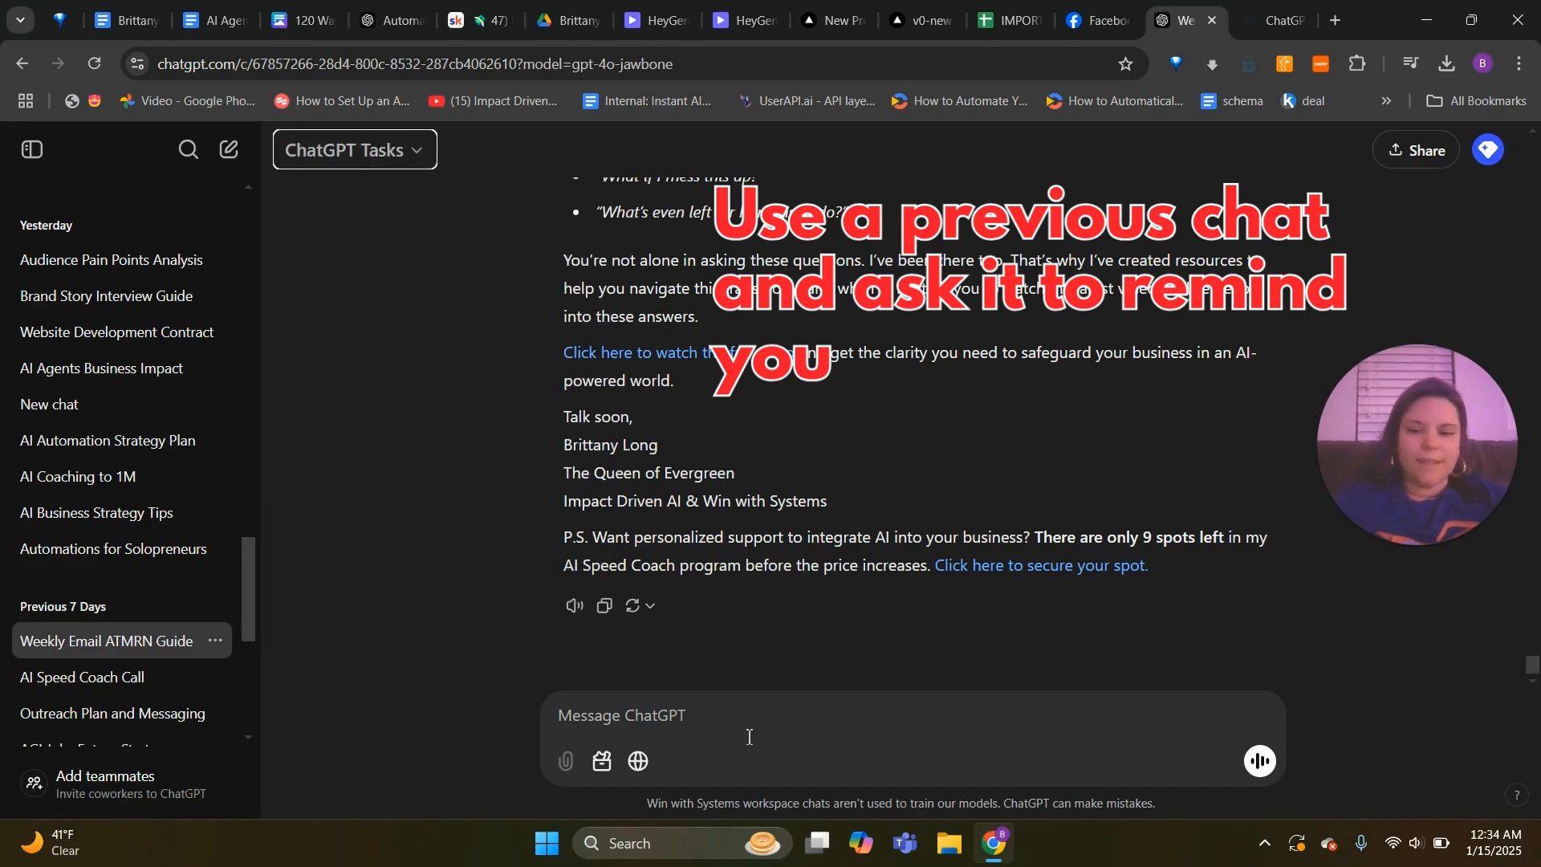
pyautogui.click(729, 714)
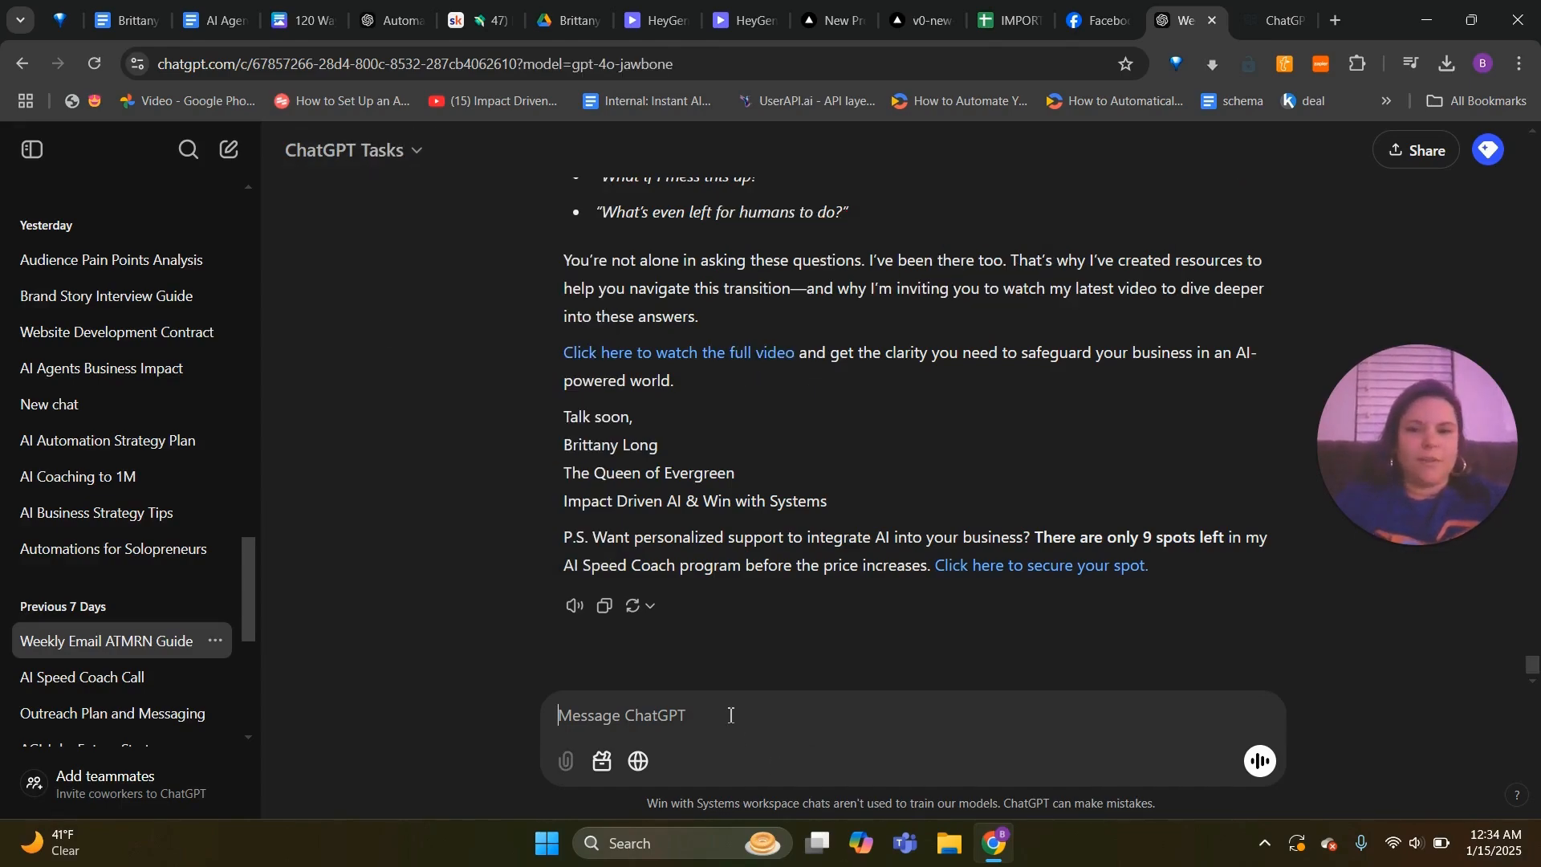
# Write 'Remind me to send my weekly email every Monday at 2 pm ET. starting this Monday'
pyautogui.write('REmind me to sen')
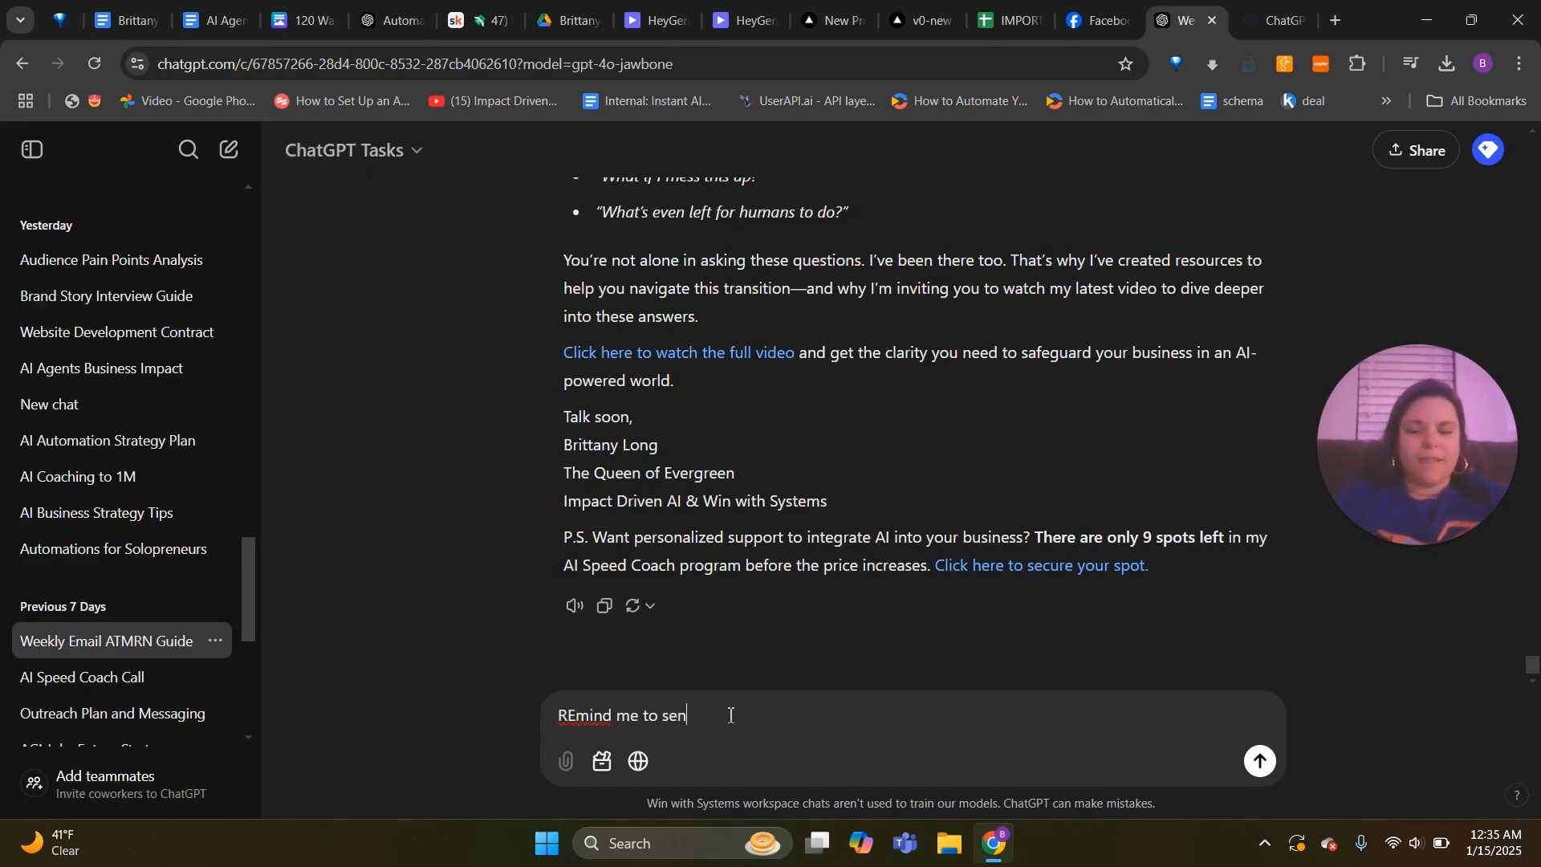
pyautogui.write('d my weekly email')
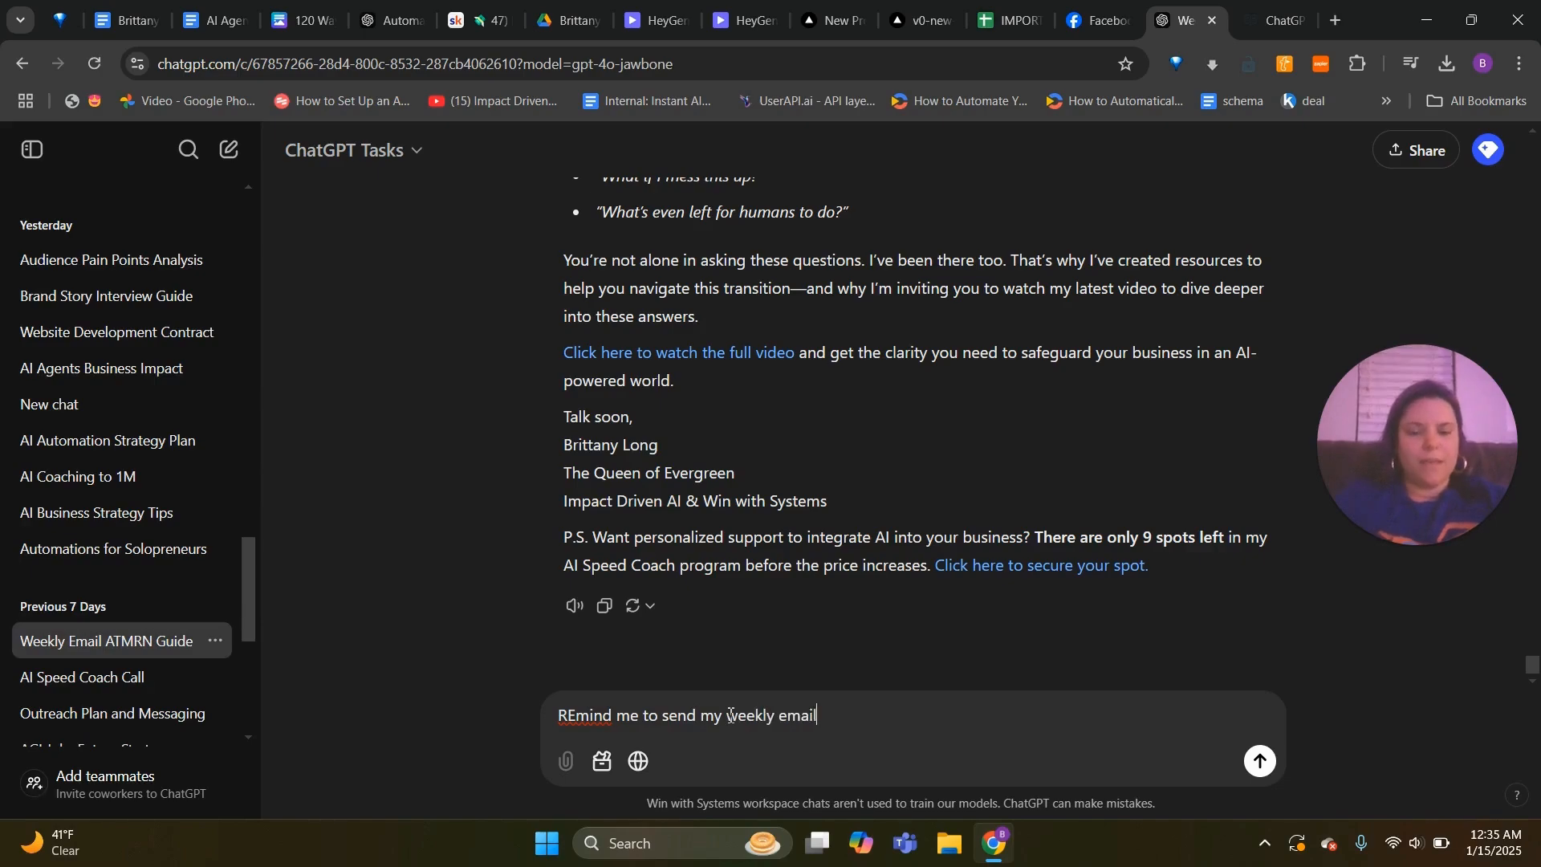
pyautogui.write('every Monday a')
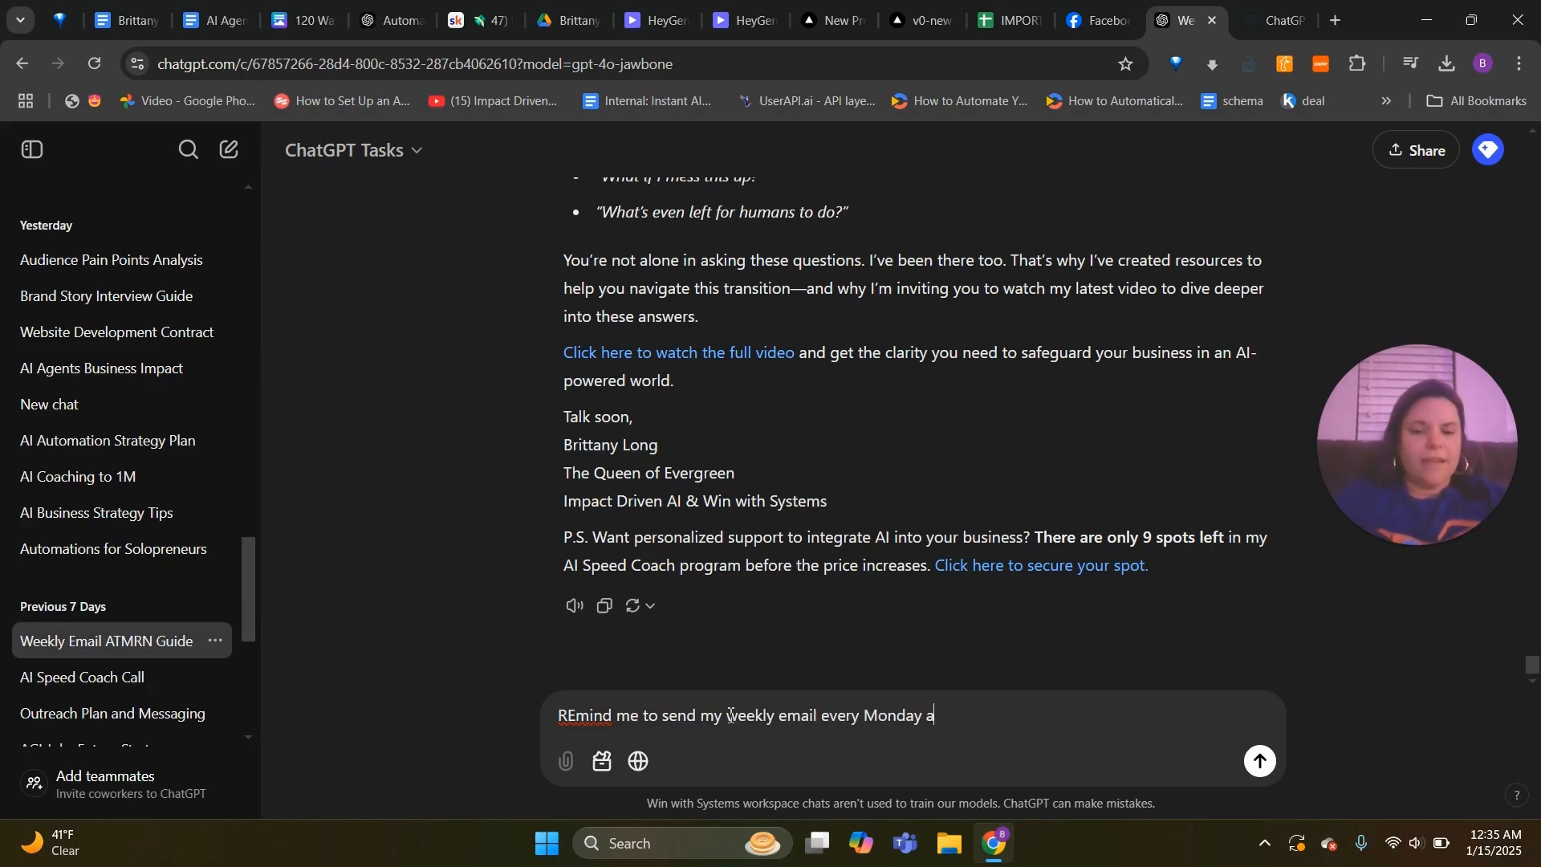
pyautogui.write('t 2 pm ET.')
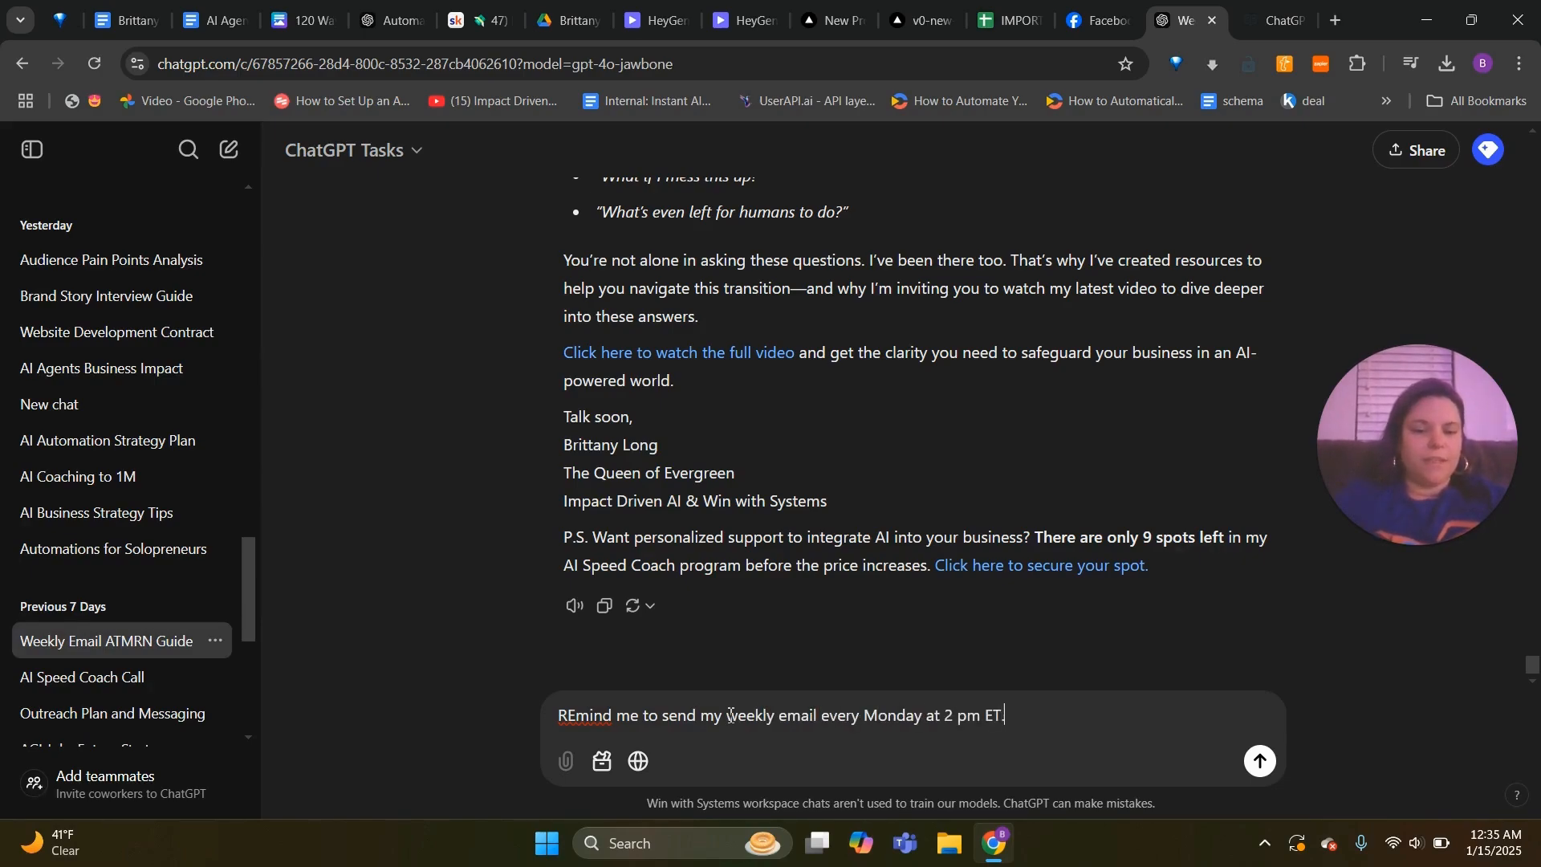
pyautogui.write('starting this Monday, 1')
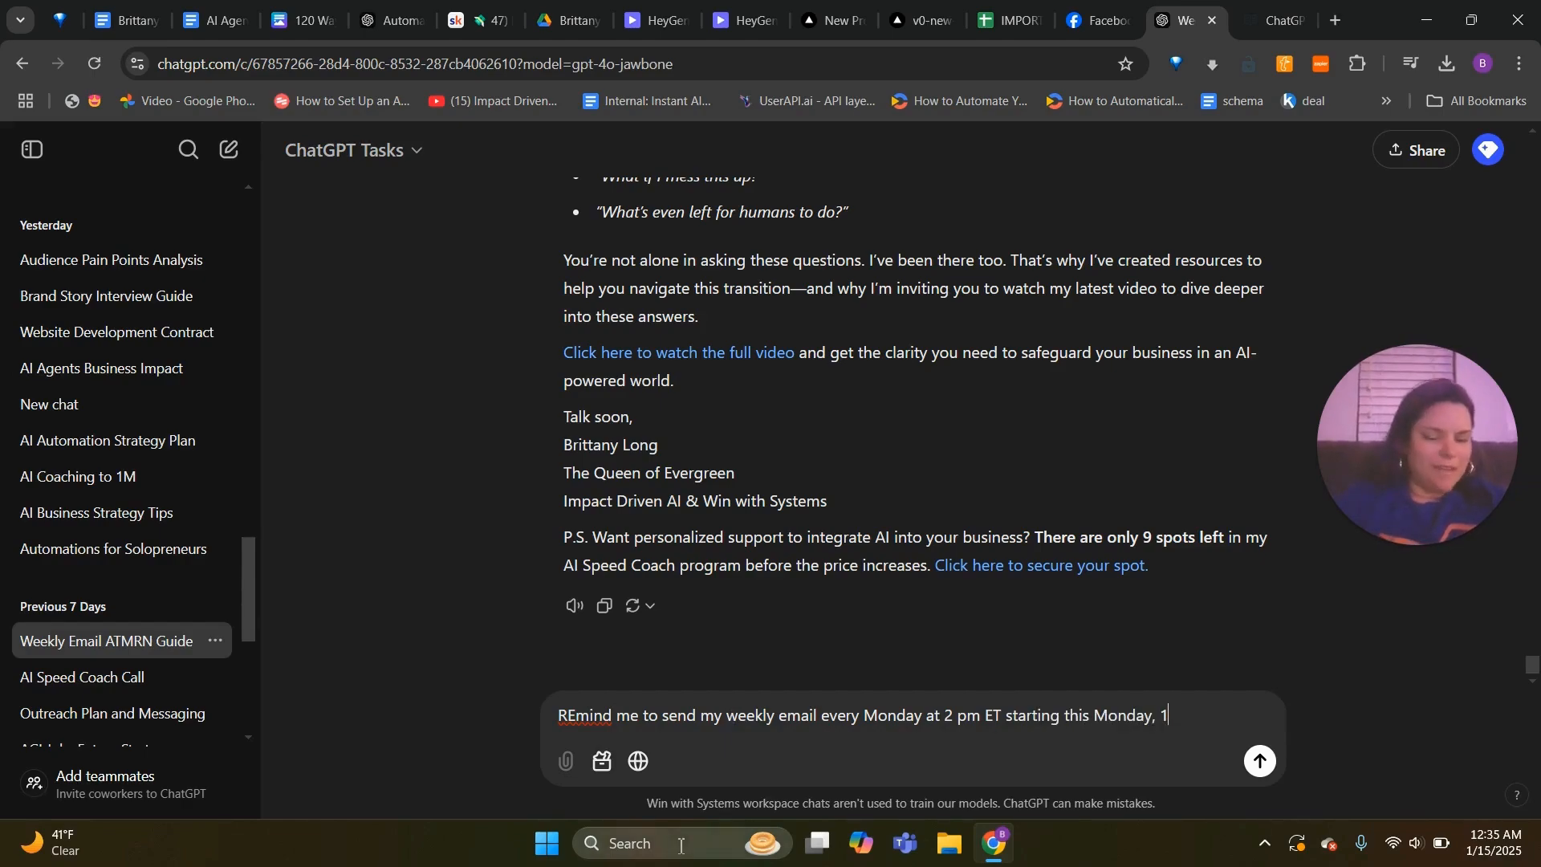
# Correct the day to Wednesday starting 1/15/24 and send the reminder request
pyautogui.doubleClick(1165, 715)
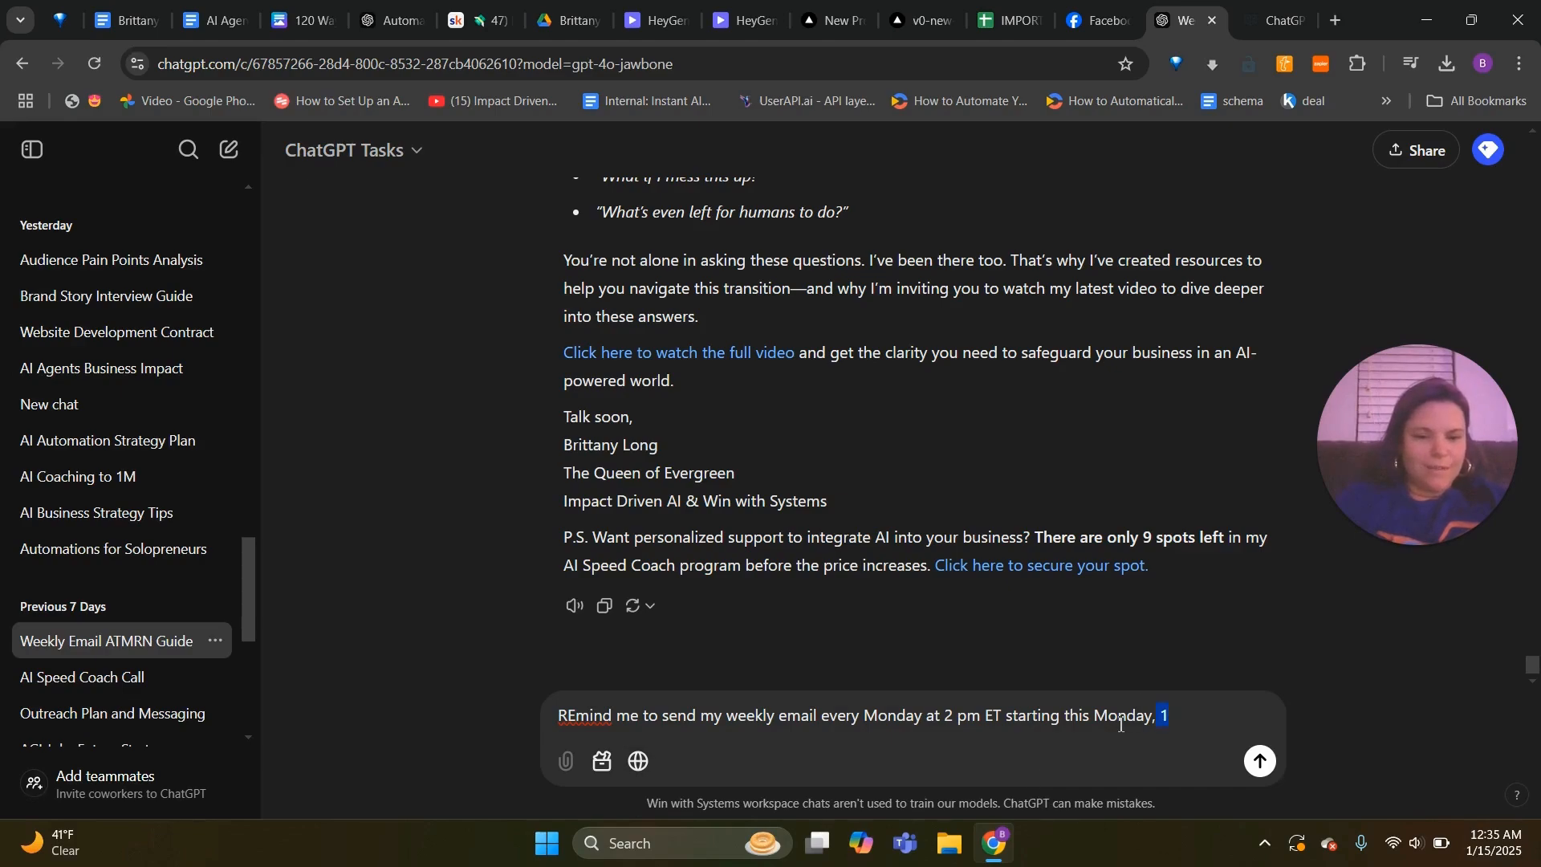
pyautogui.write('Wednesday')
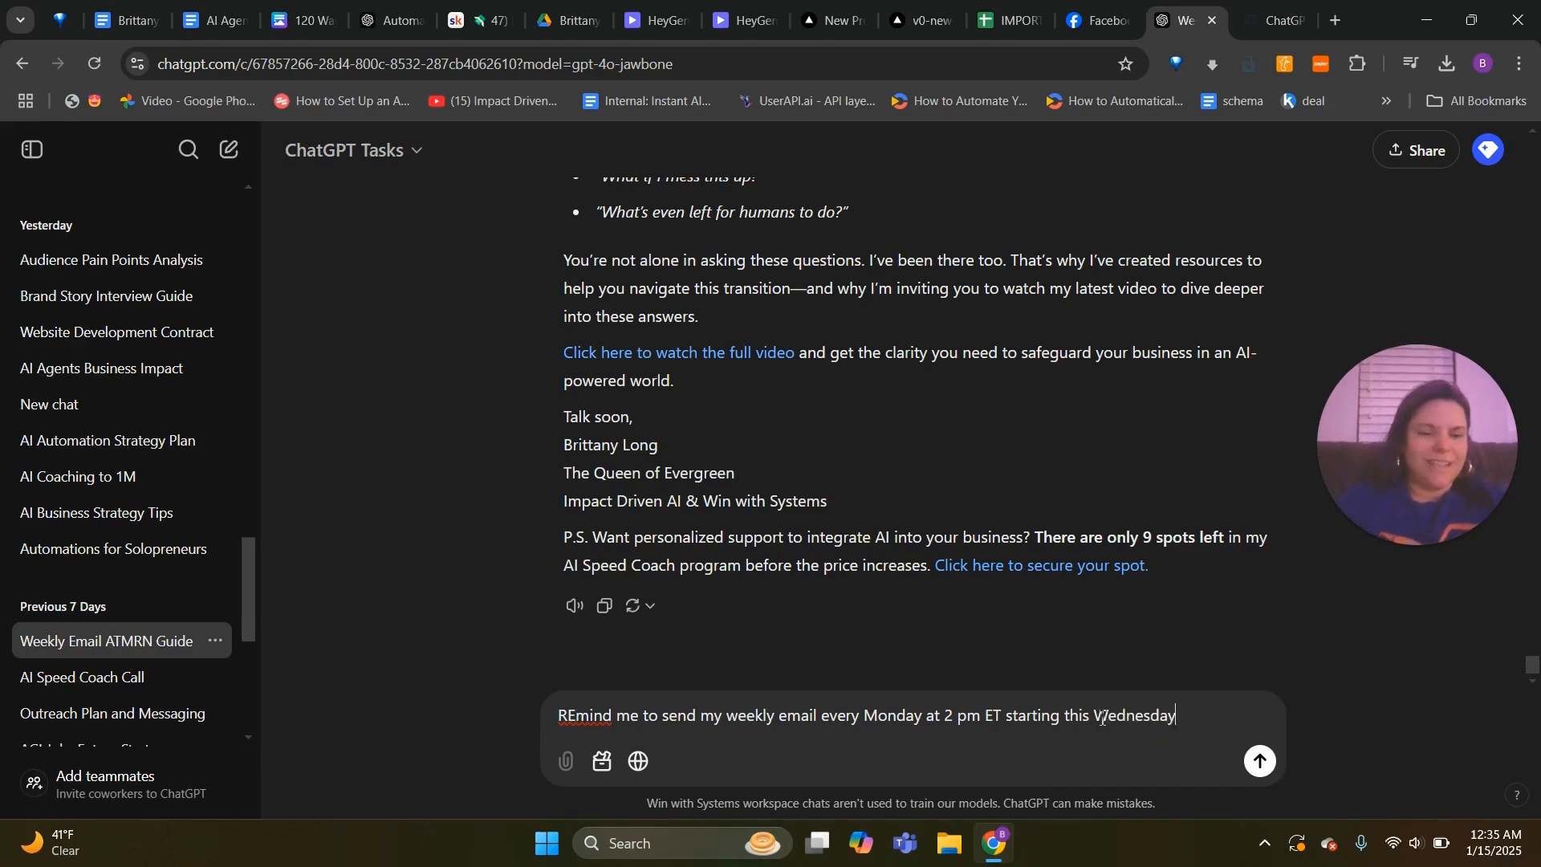
pyautogui.write('1/15/24')
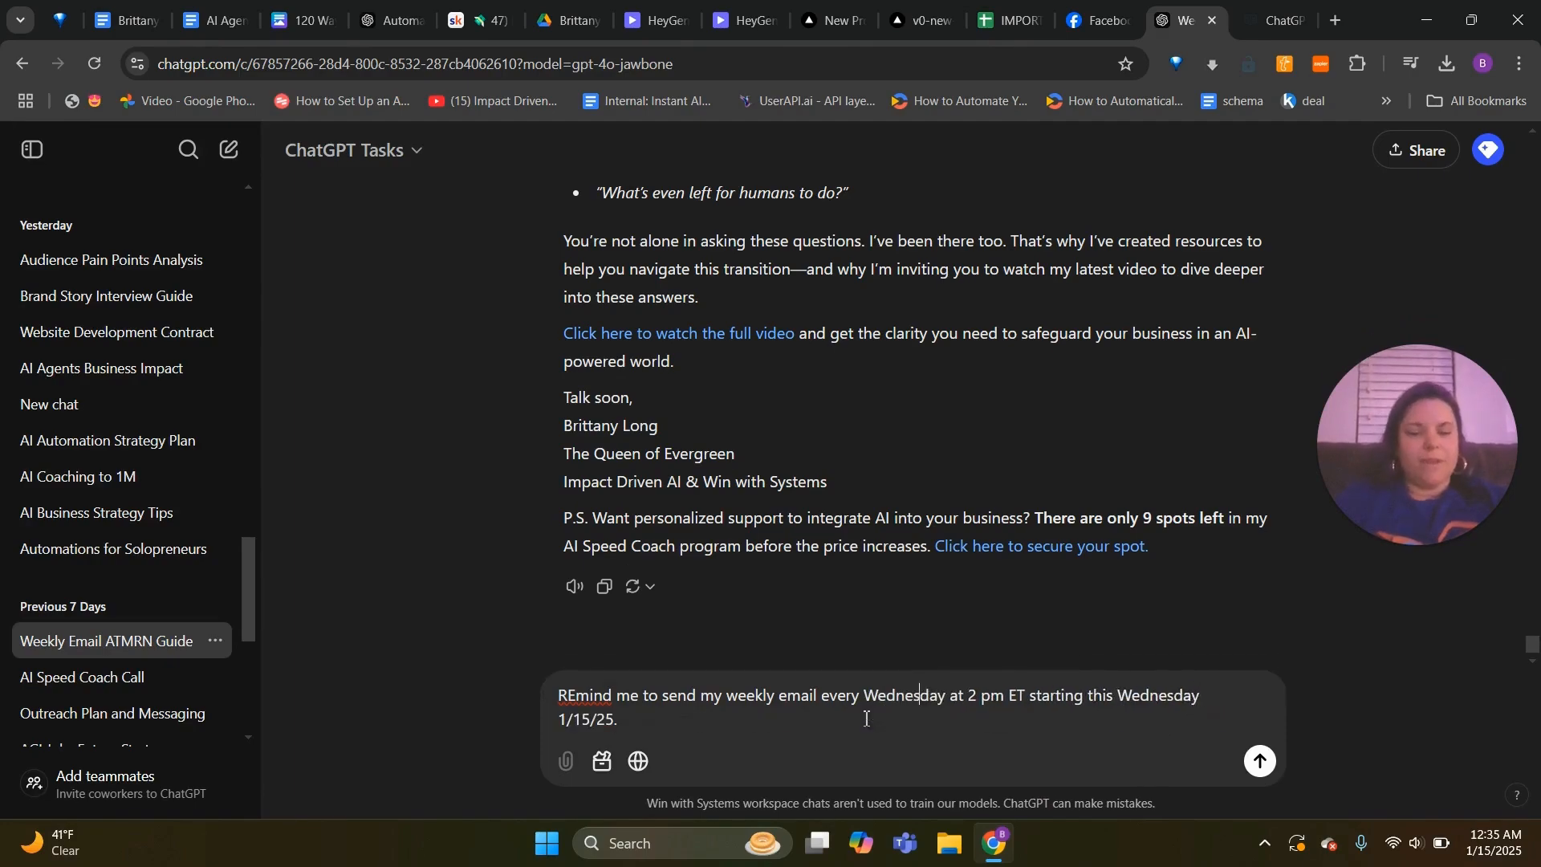
pyautogui.click(1259, 760)
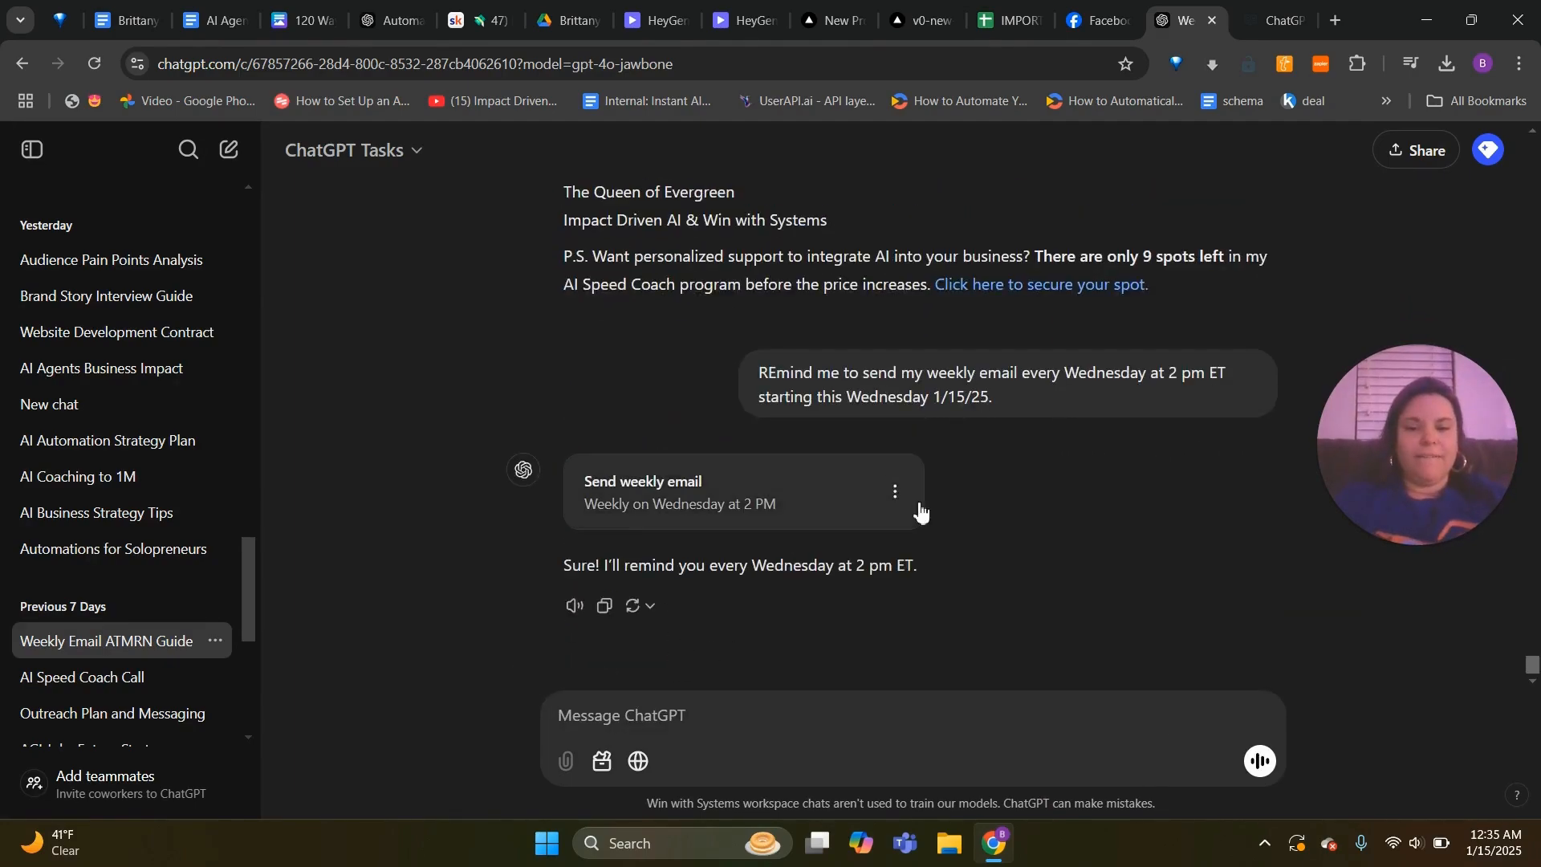
pyautogui.moveTo(684, 533)
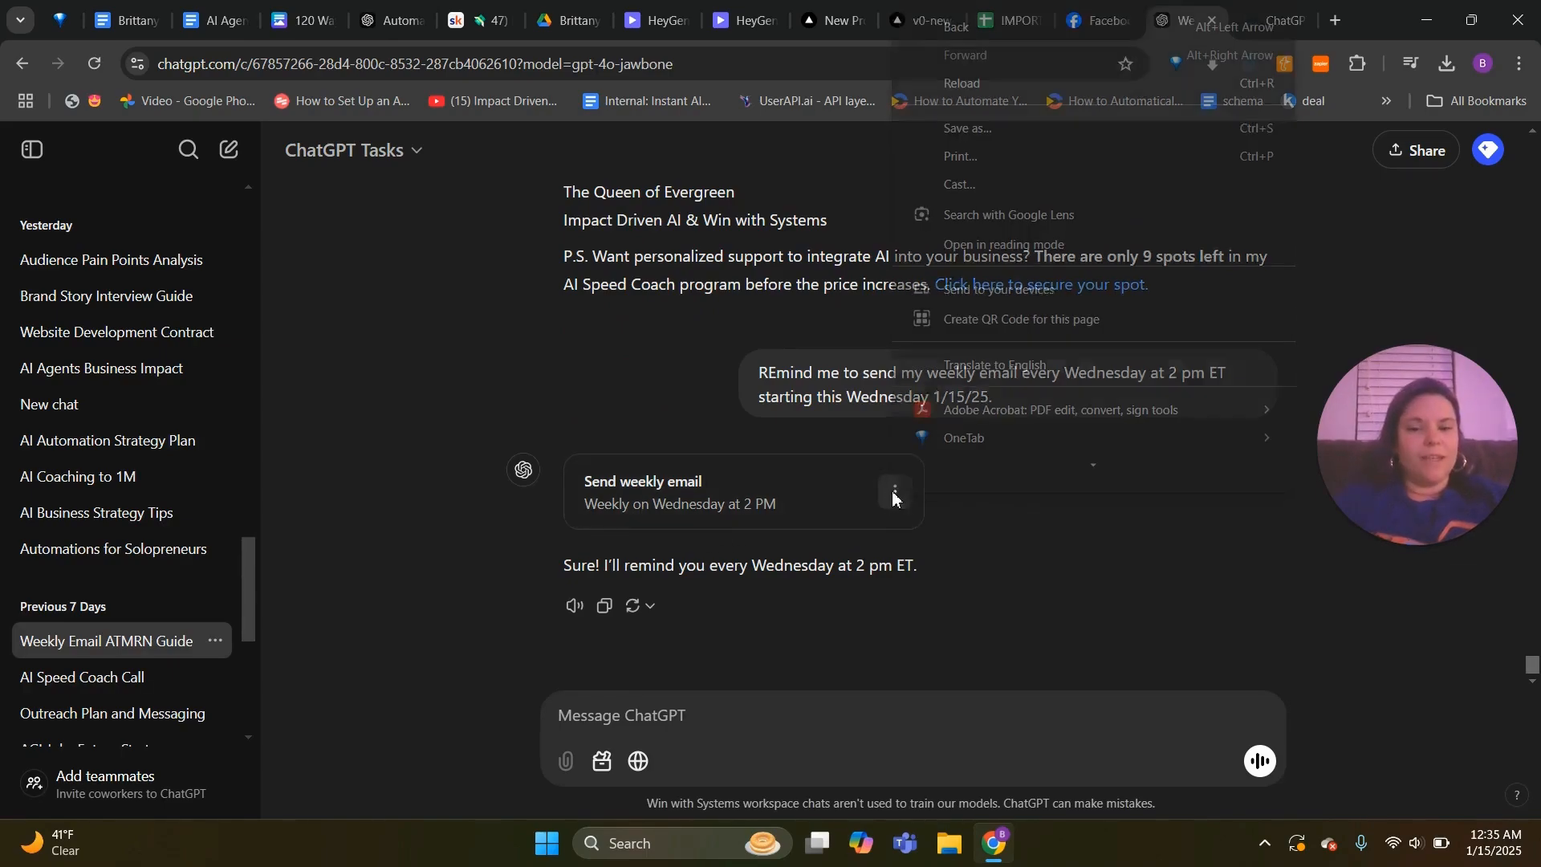
# View the Send weekly email task's Edit, Pause and View all tasks options, then close them
pyautogui.click(893, 493)
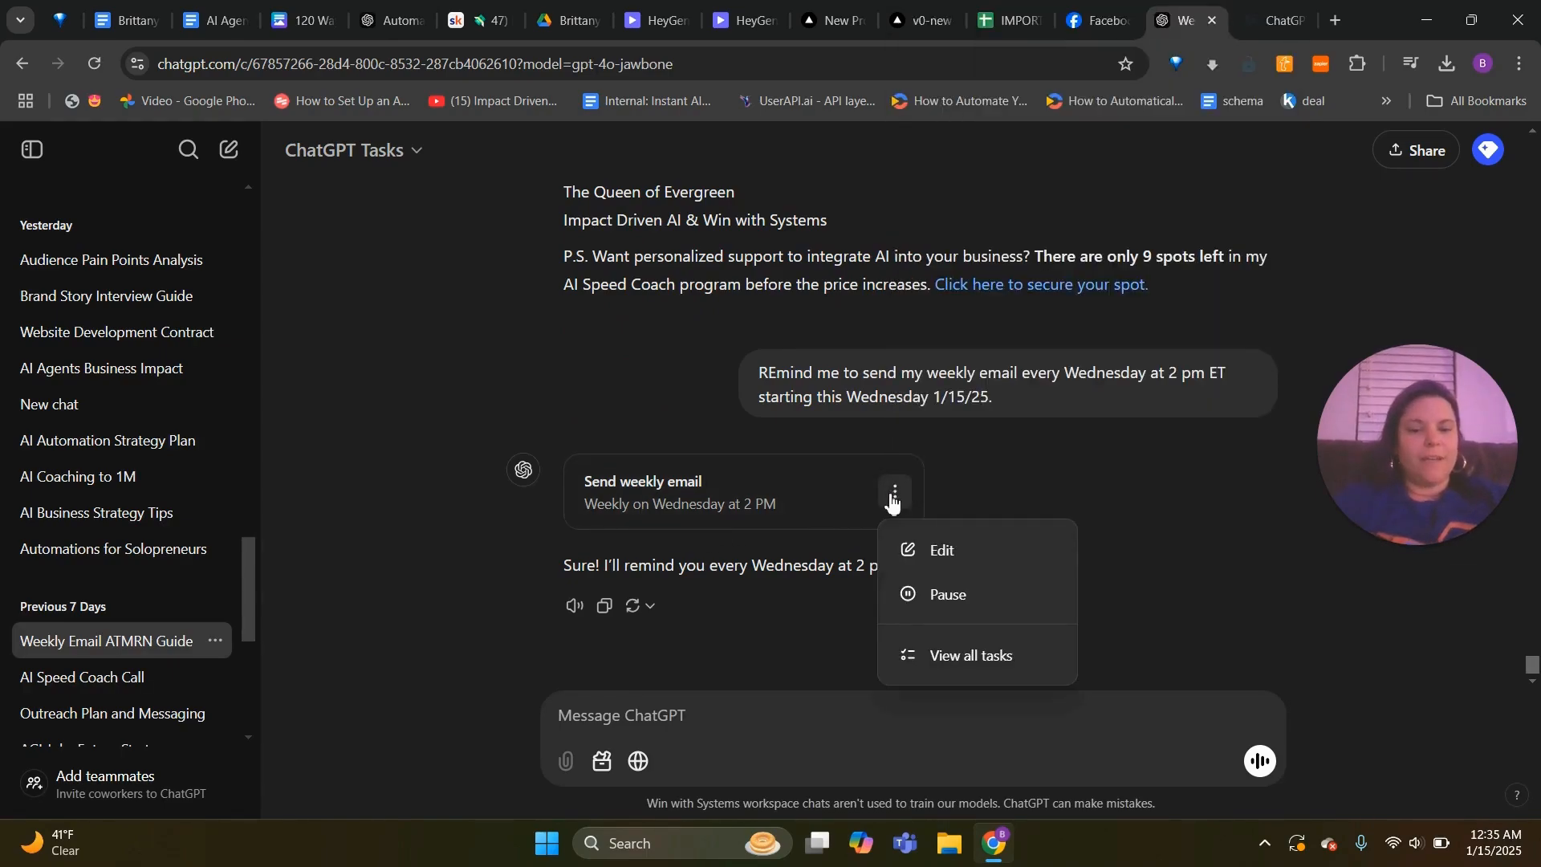
pyautogui.click(942, 549)
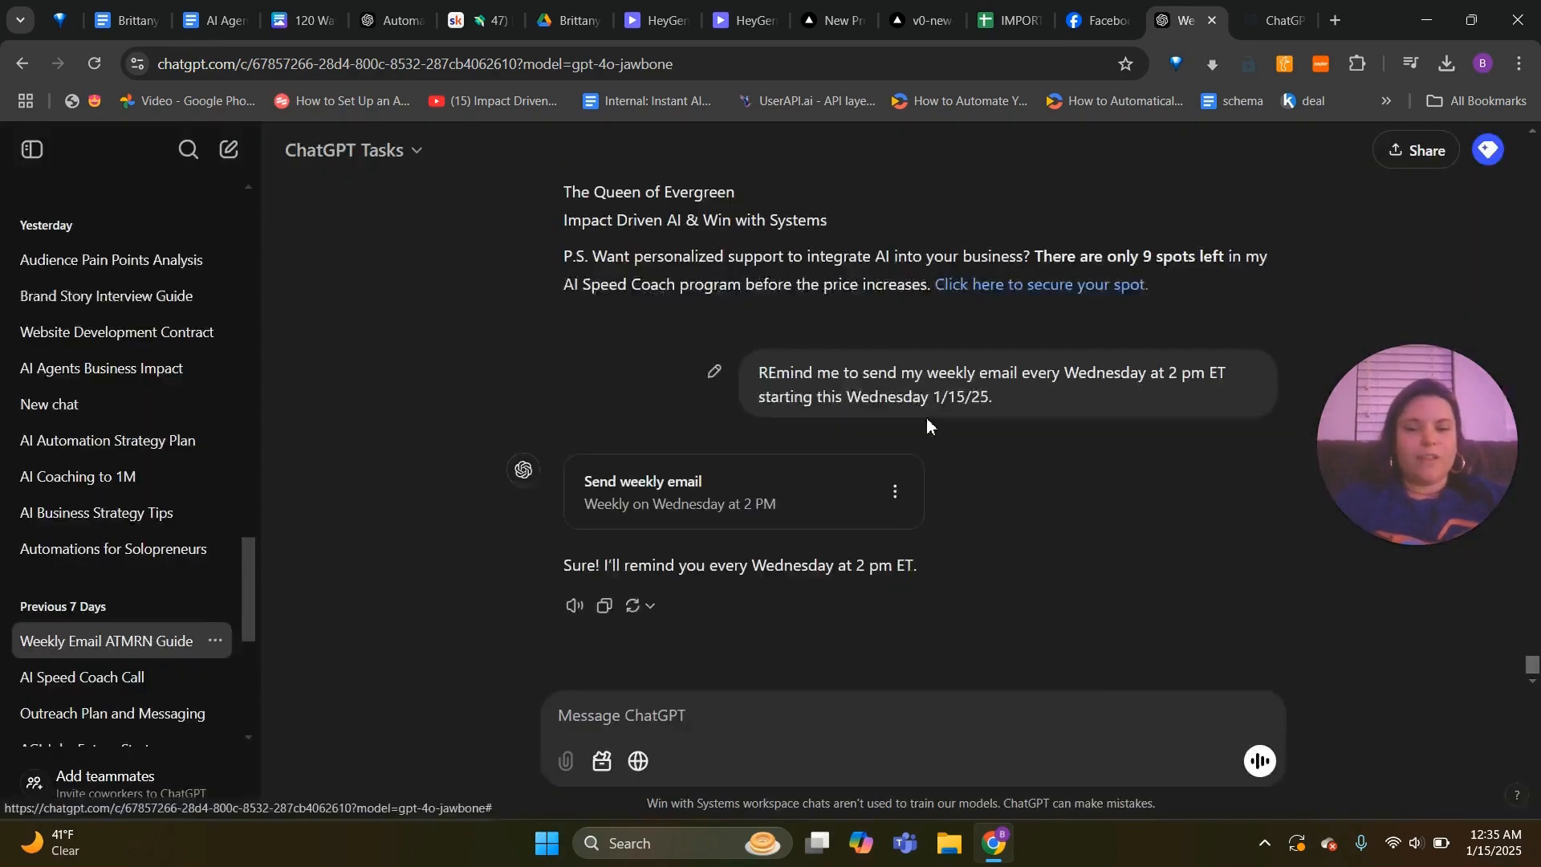
pyautogui.moveTo(888, 554)
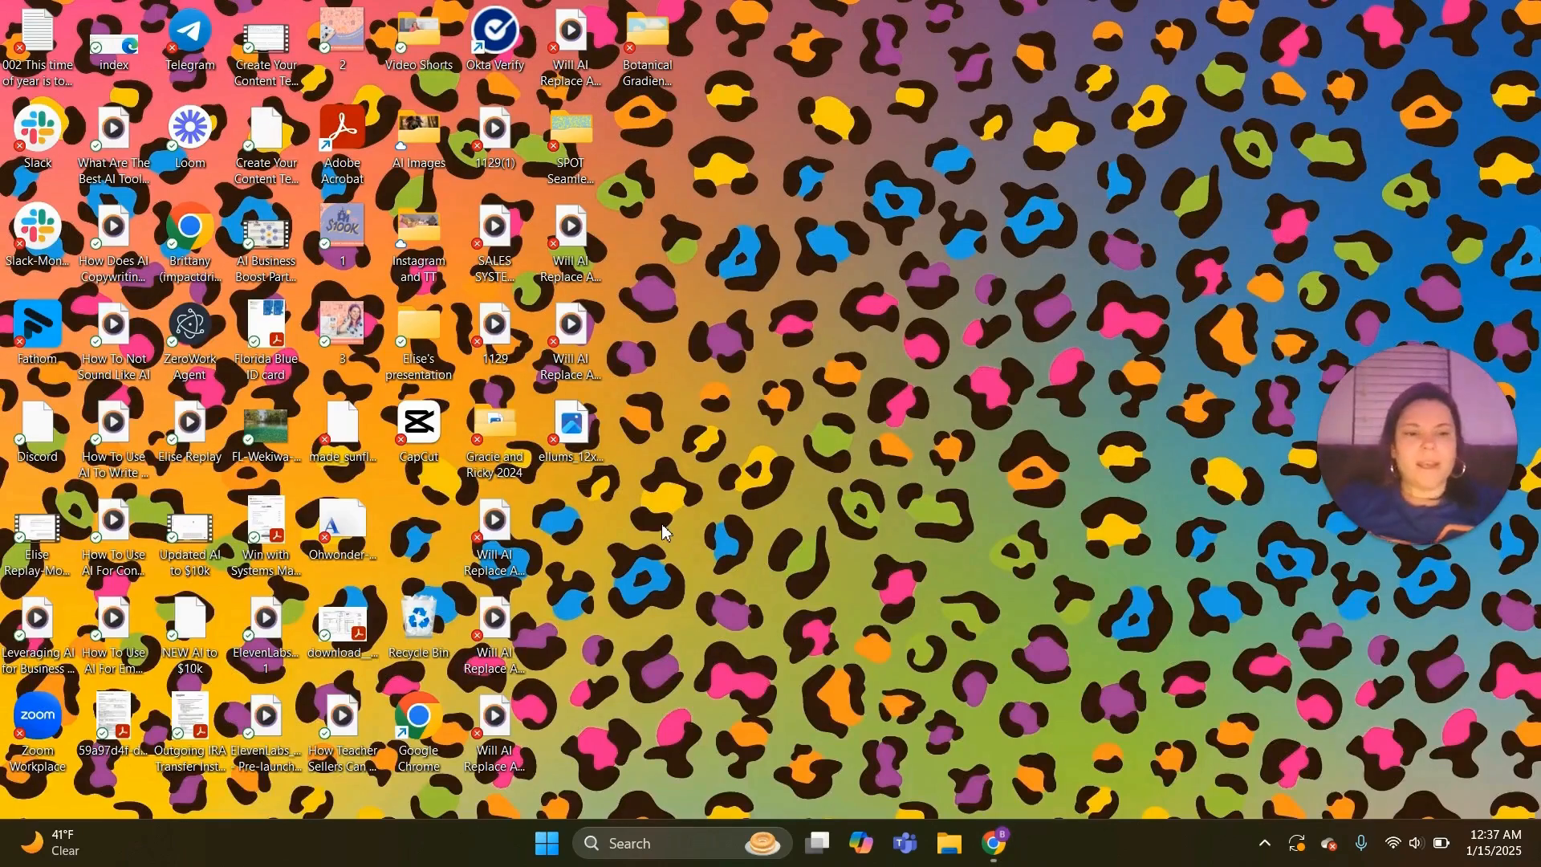
pyautogui.moveTo(1522, 169)
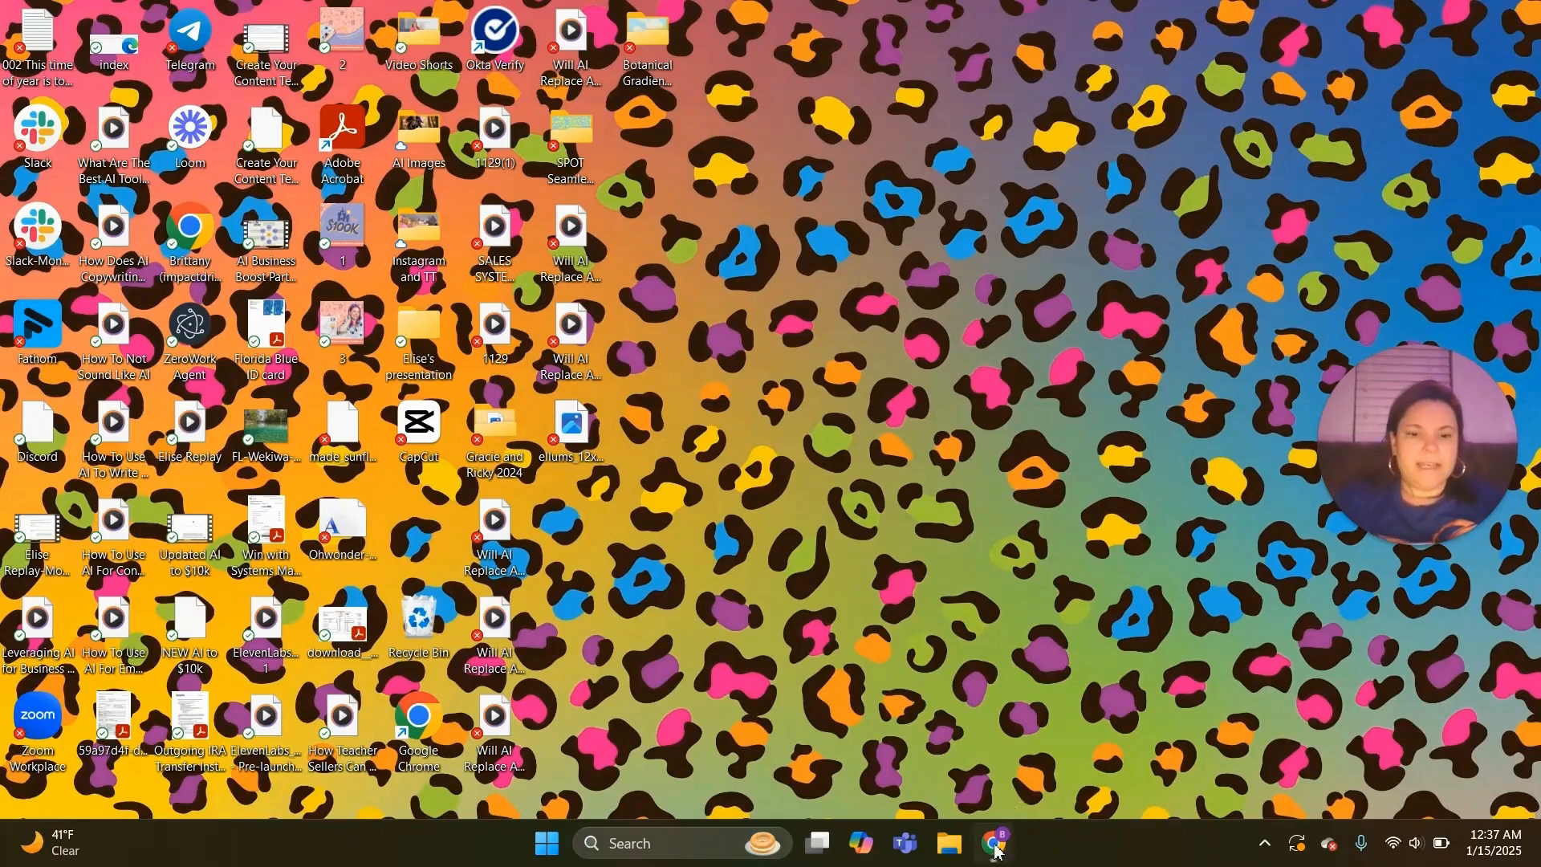
# Restore the Chrome window with the ChatGPT chat from the taskbar
pyautogui.click(992, 843)
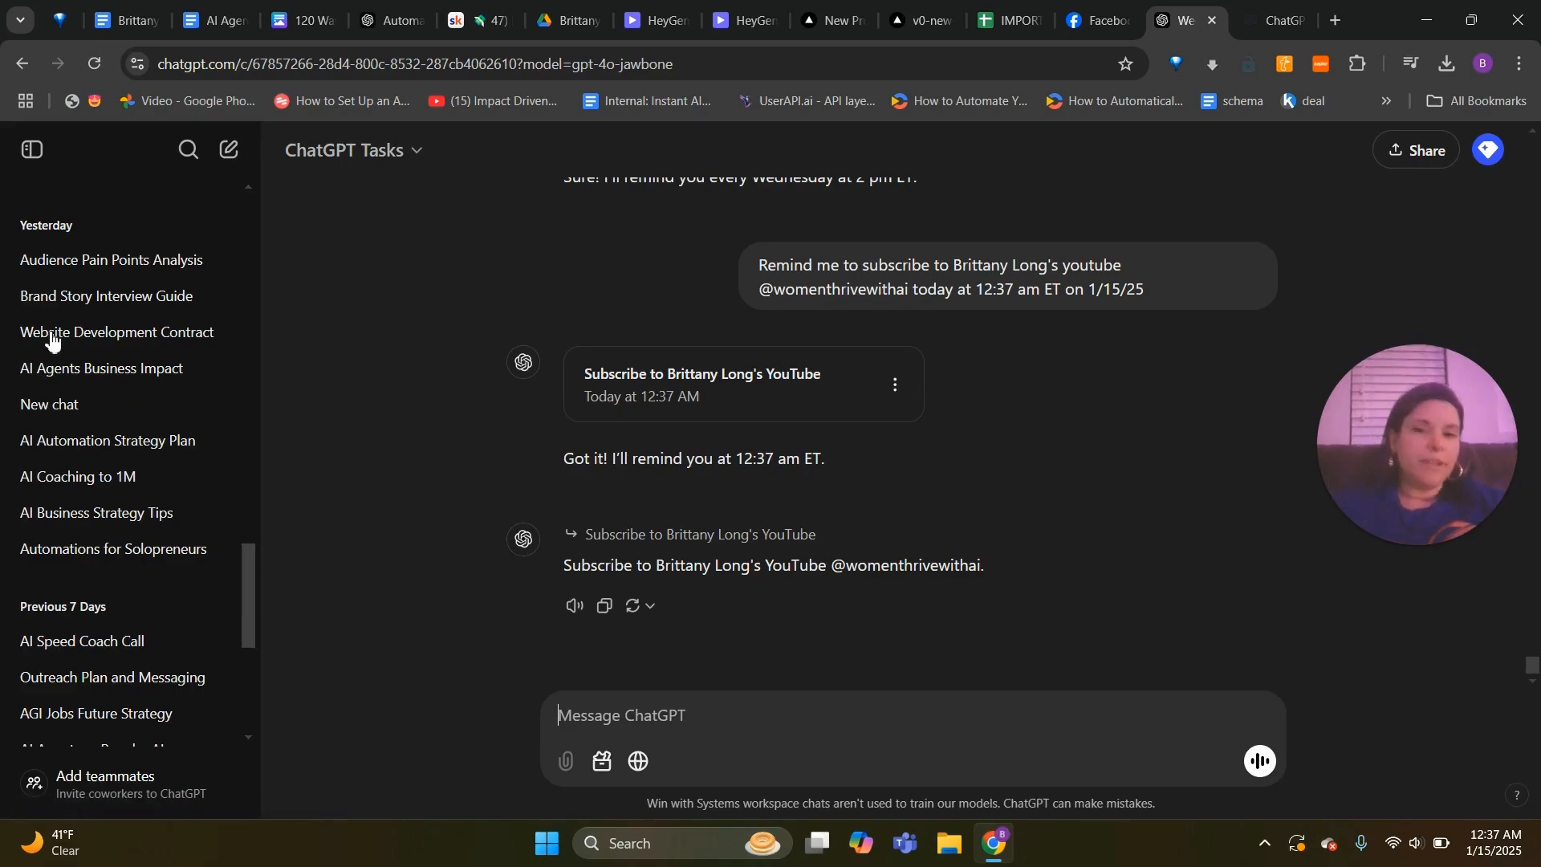
pyautogui.moveTo(286, 480)
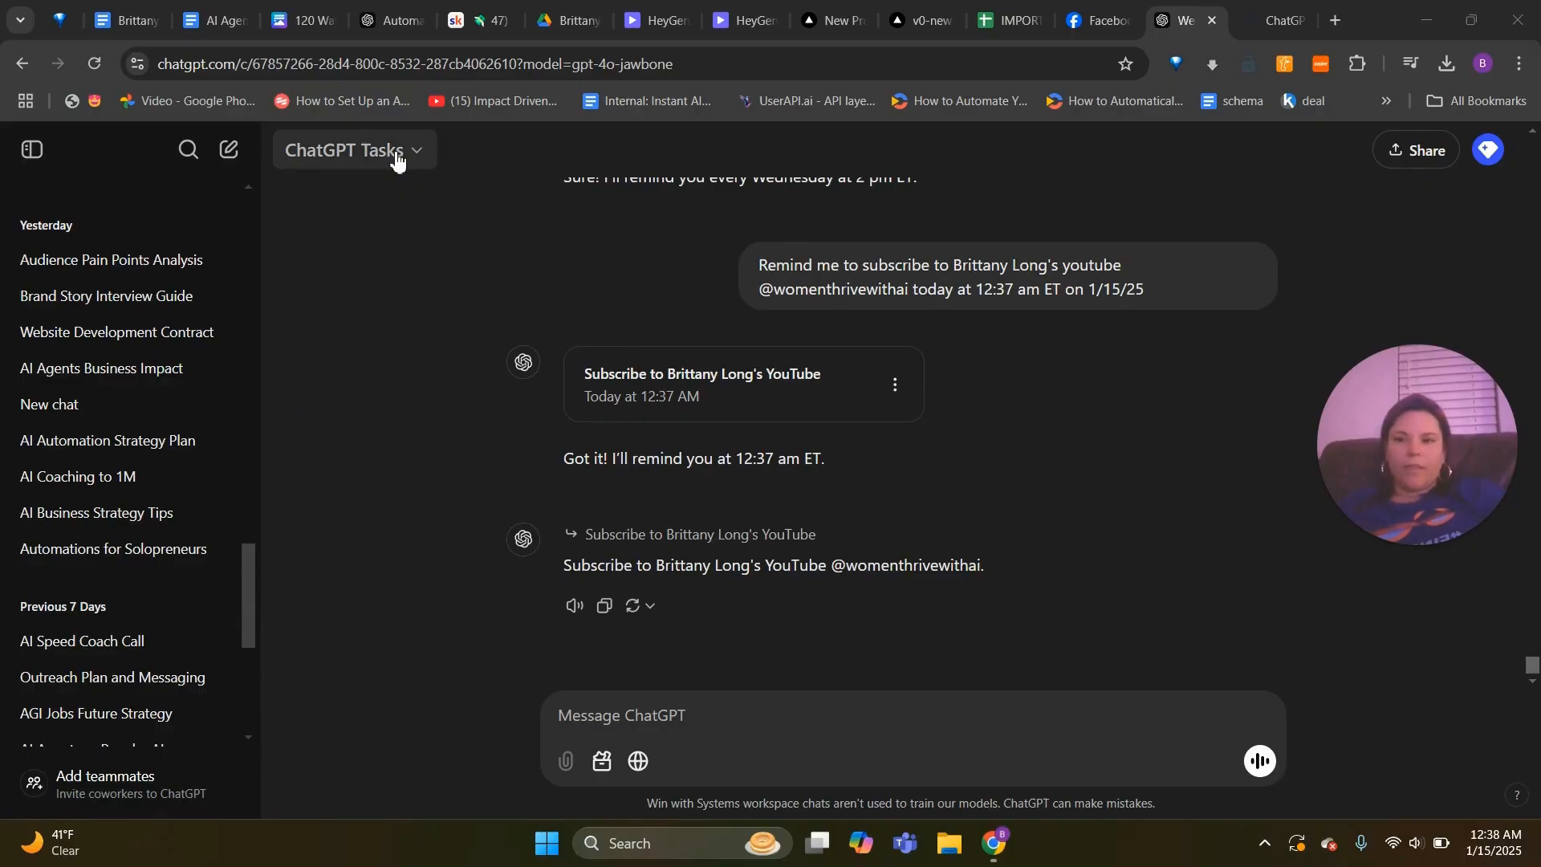
# Show the model list with GPT-4o with scheduled tasks checked as active
pyautogui.click(364, 151)
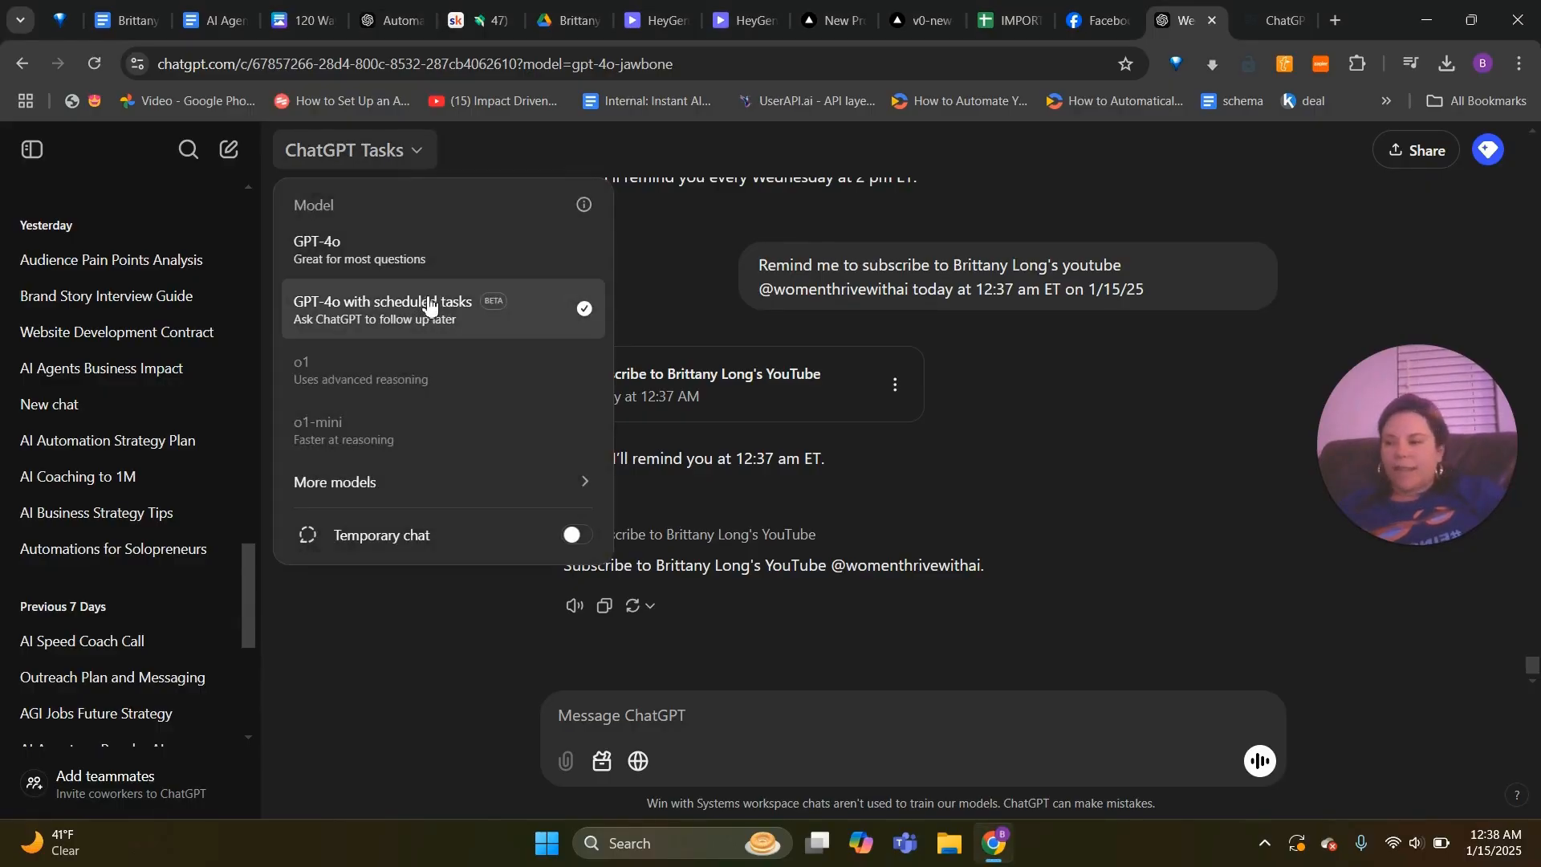
pyautogui.moveTo(410, 185)
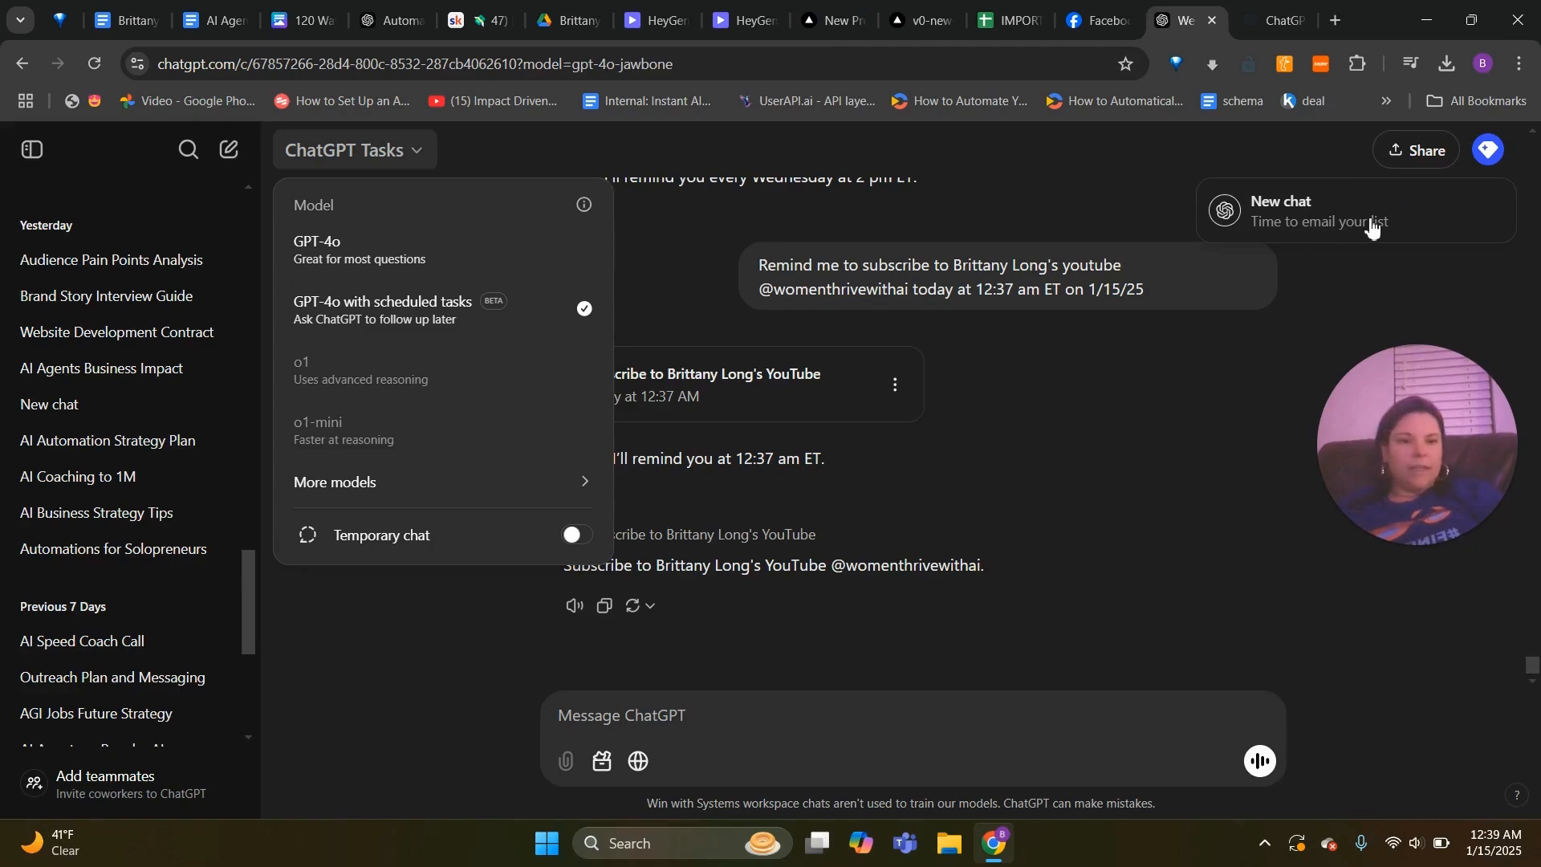
pyautogui.moveTo(1335, 216)
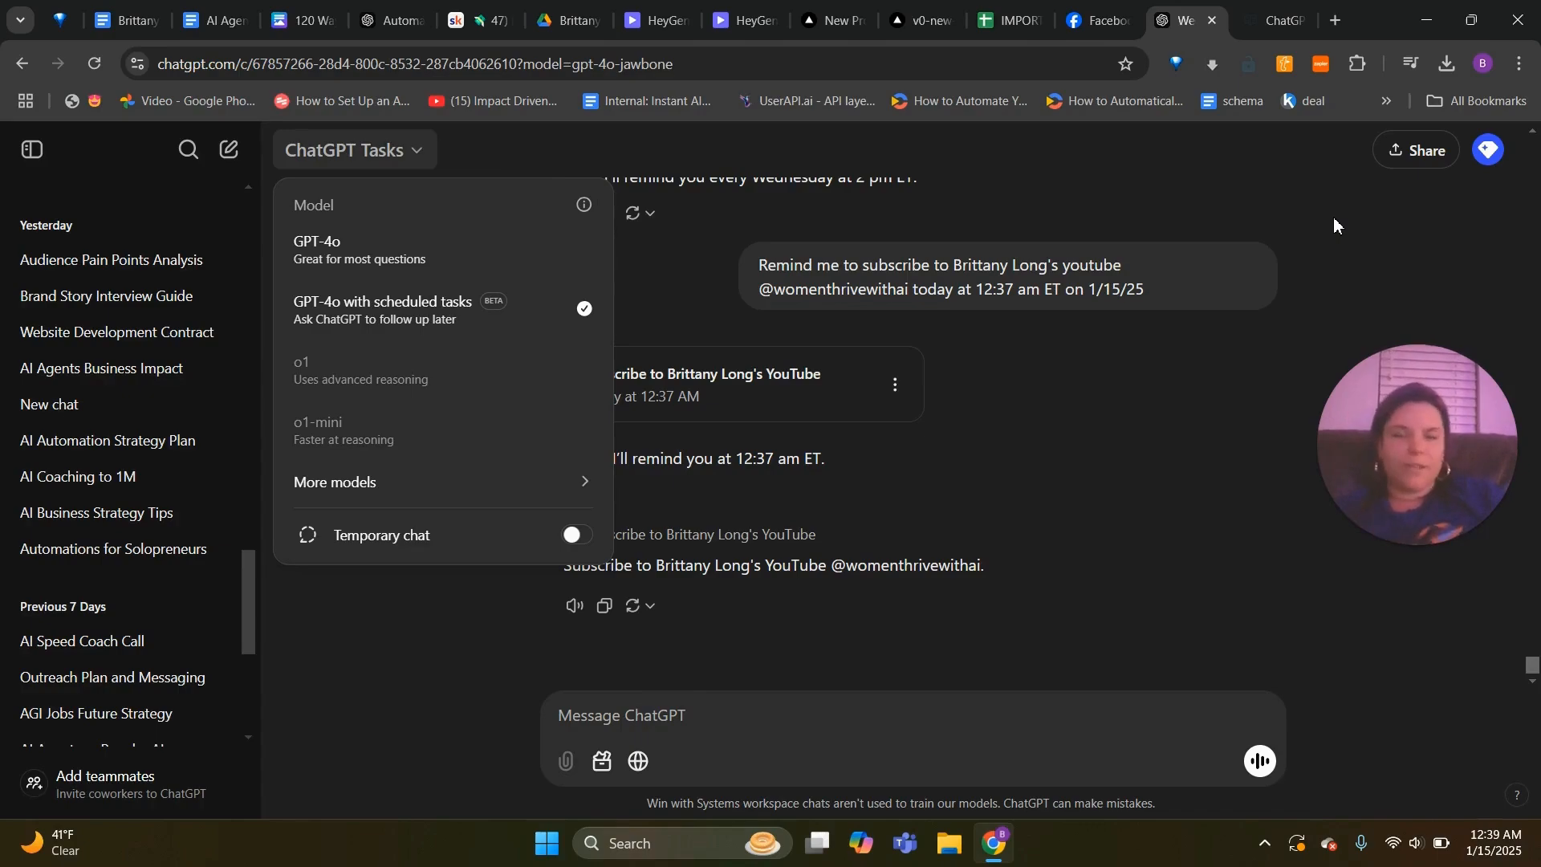
pyautogui.moveTo(1268, 464)
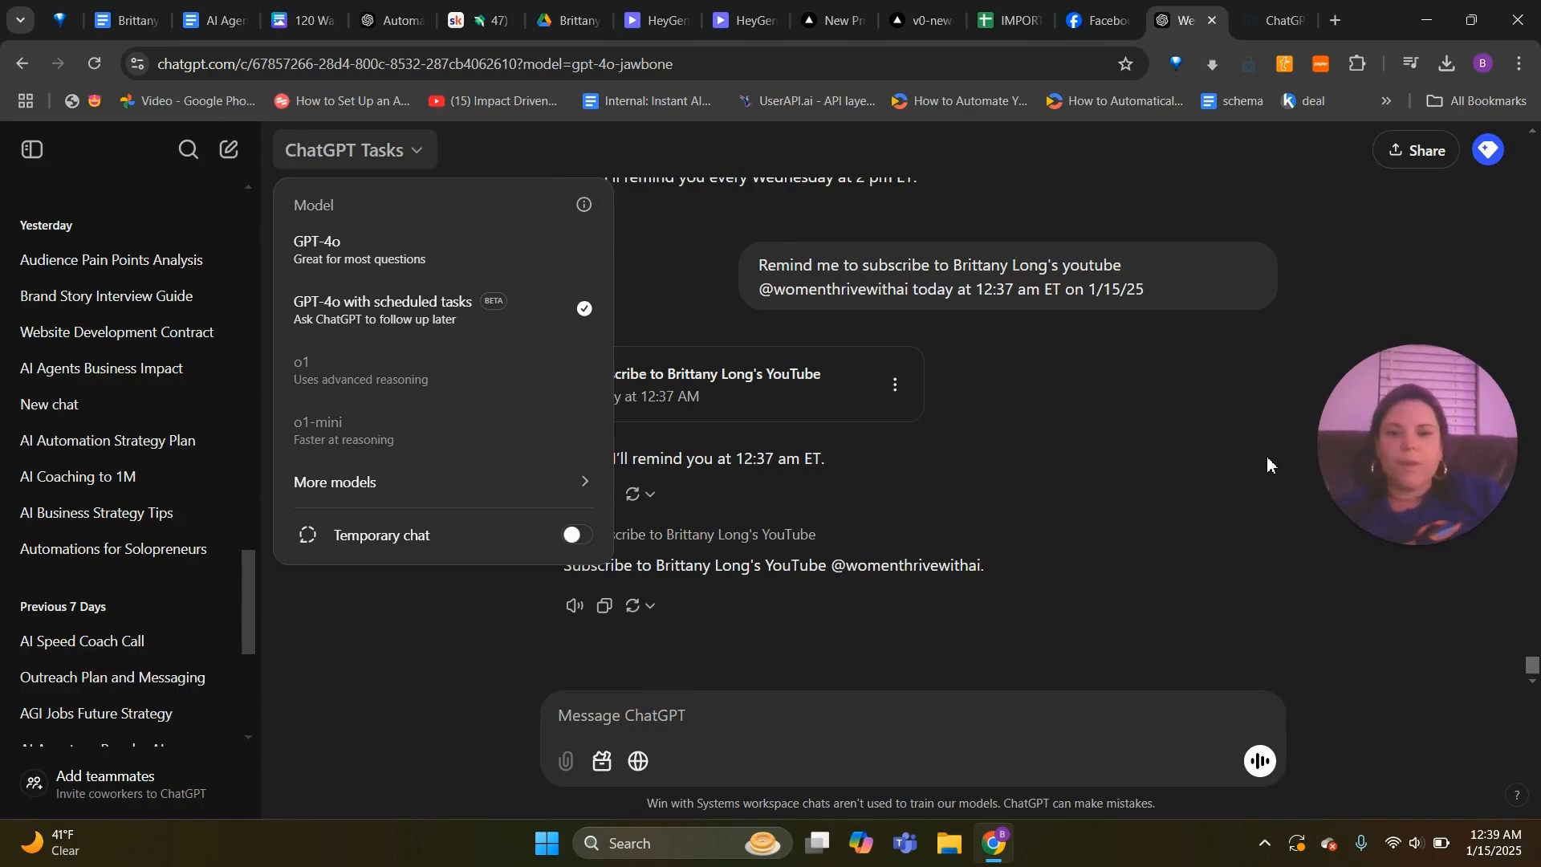